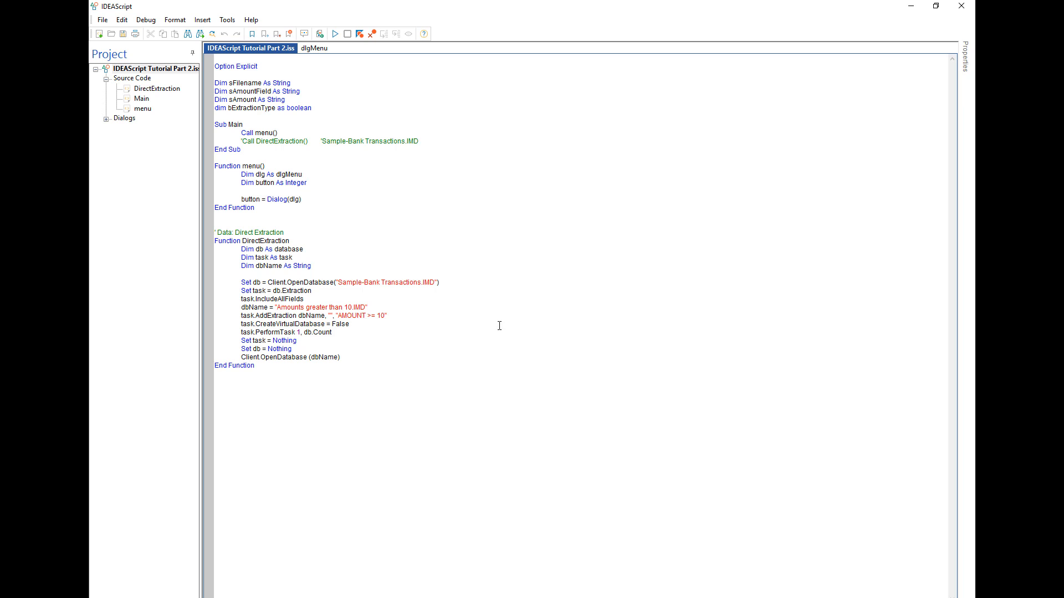
- Inspect the dlgMenu layout's Select File, OK and Cancel buttons, then return to the script code
{"action": "left_click", "coordinate": [313, 49]}
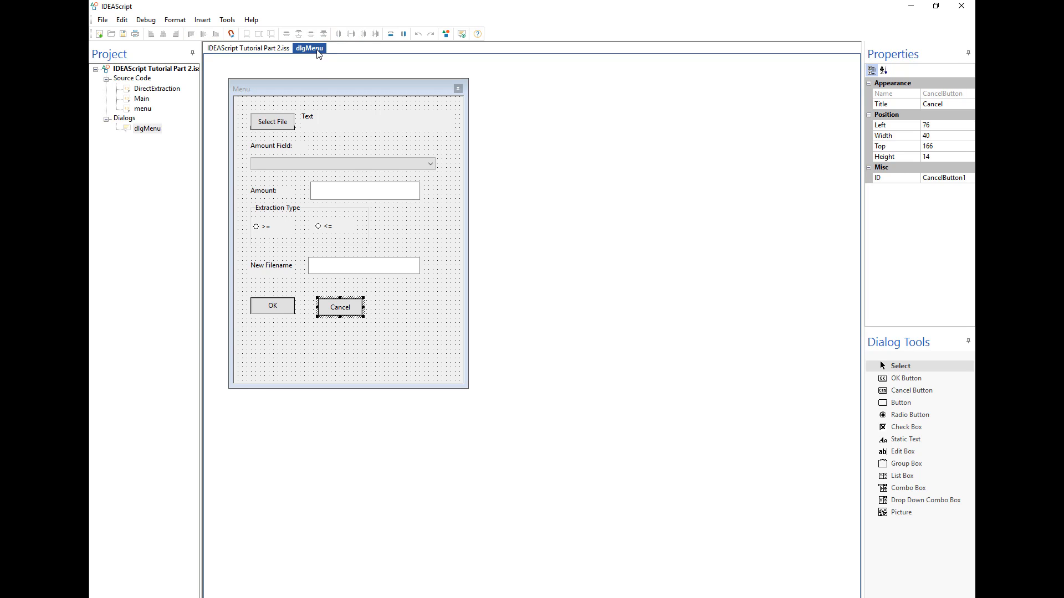
{"action": "mouse_move", "coordinate": [278, 108]}
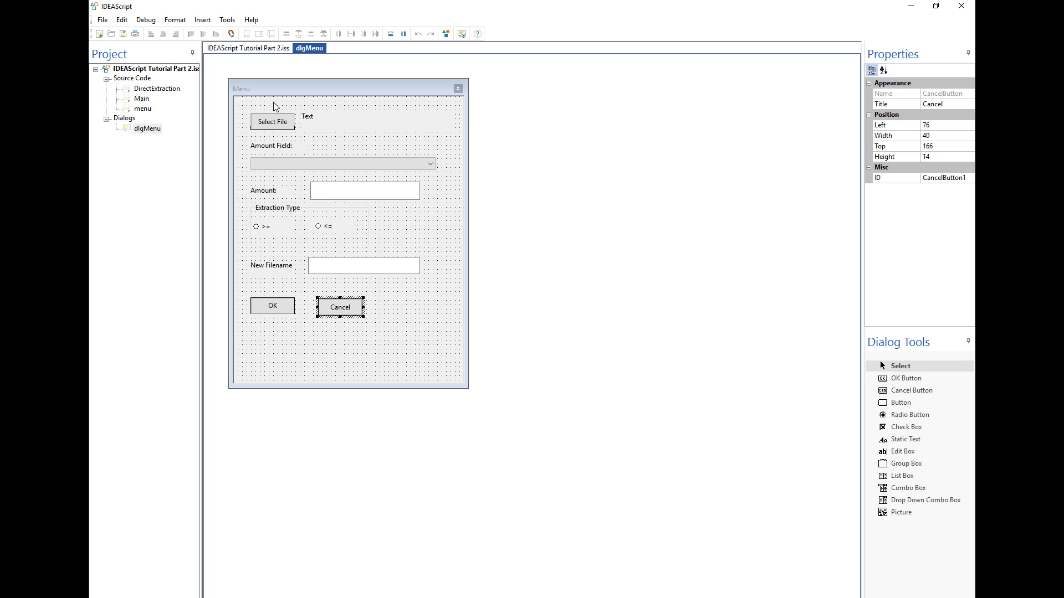
{"action": "mouse_move", "coordinate": [286, 124]}
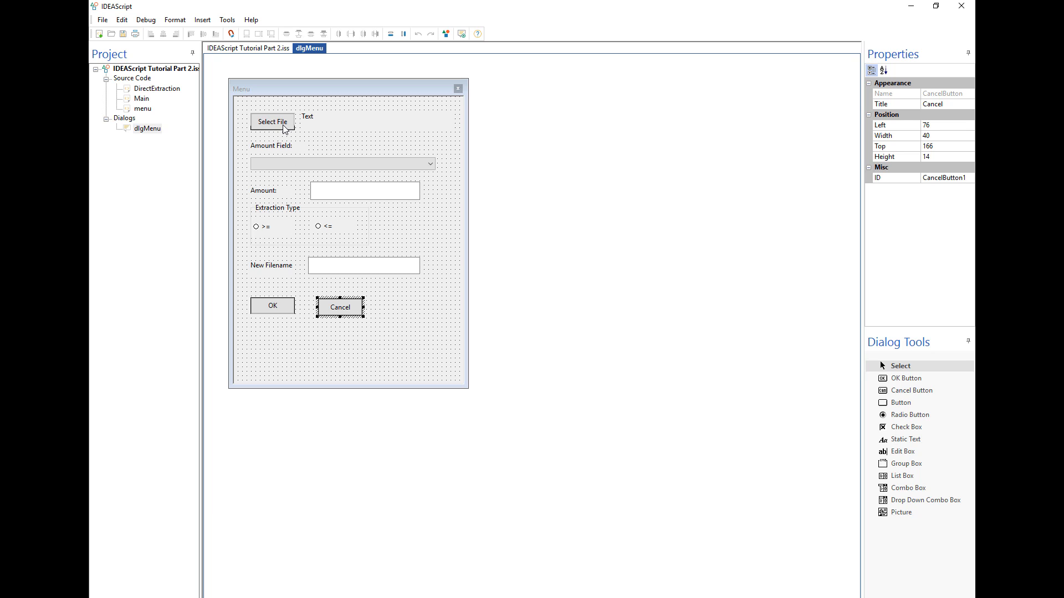
{"action": "left_click", "coordinate": [254, 48]}
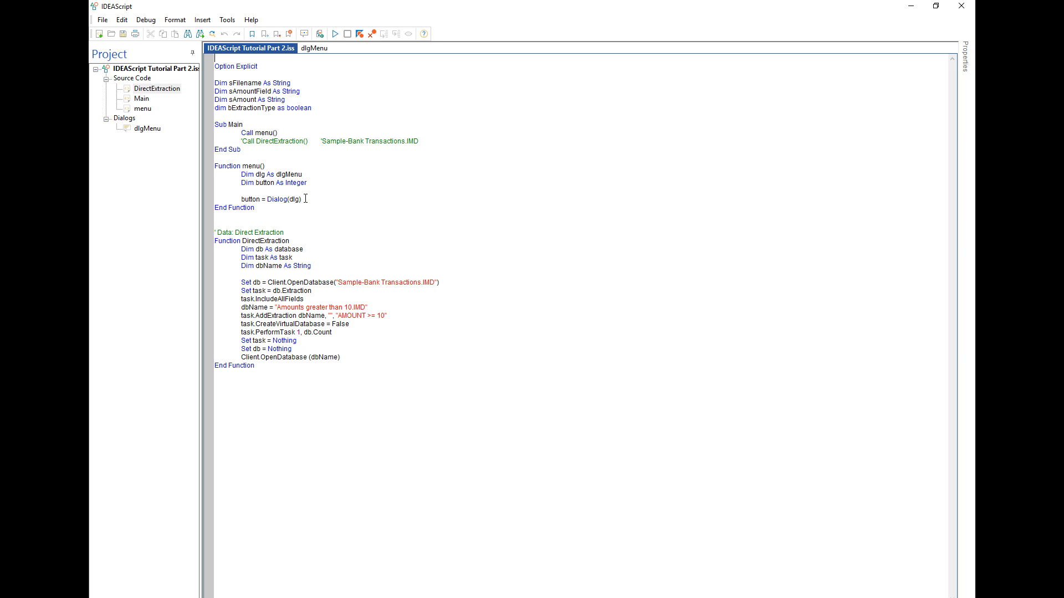
{"action": "mouse_move", "coordinate": [308, 202]}
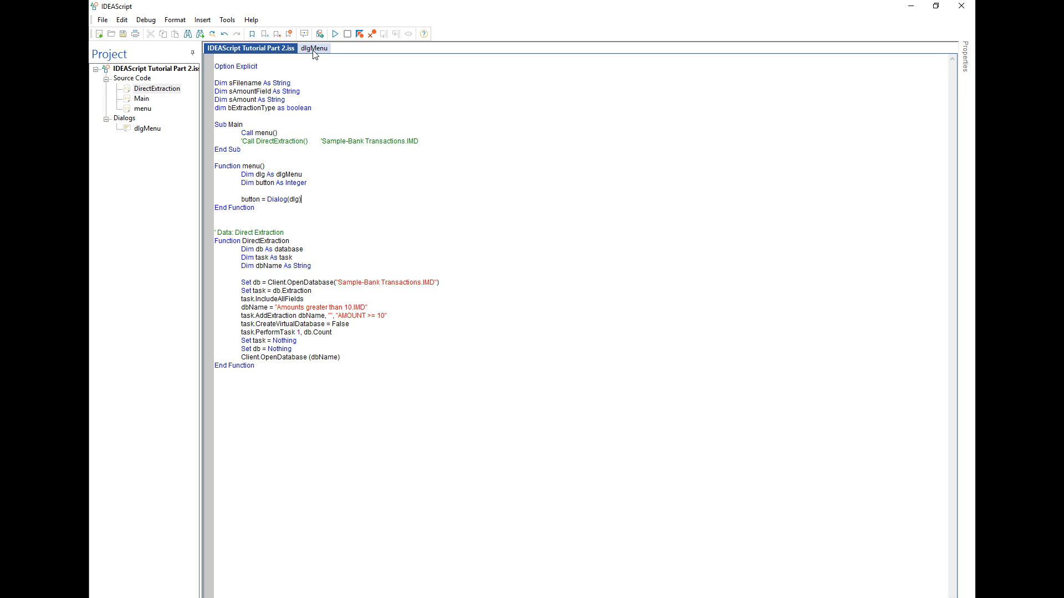
{"action": "left_click", "coordinate": [314, 48]}
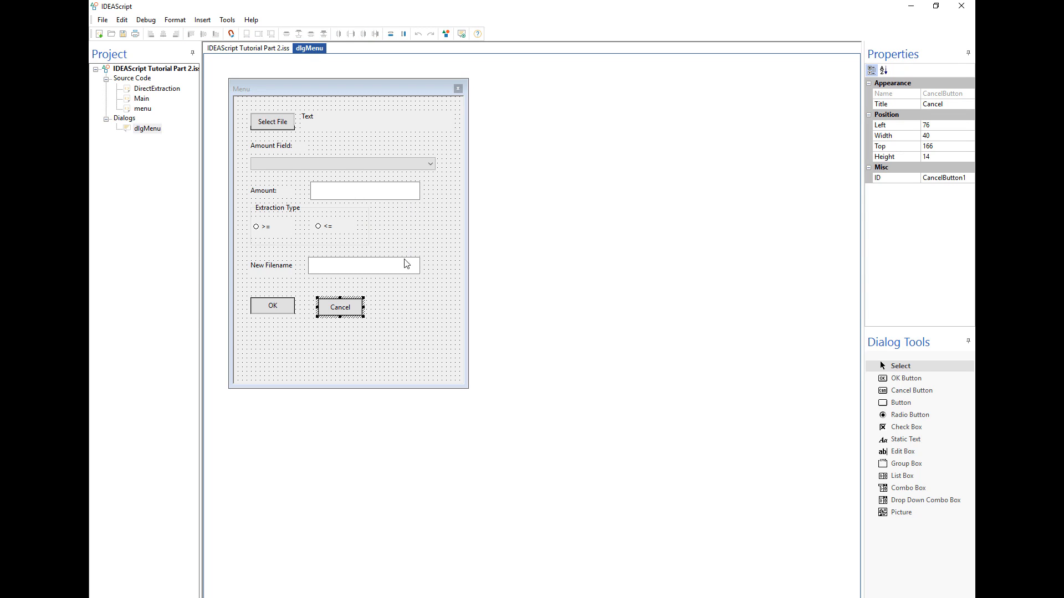
{"action": "mouse_move", "coordinate": [302, 344]}
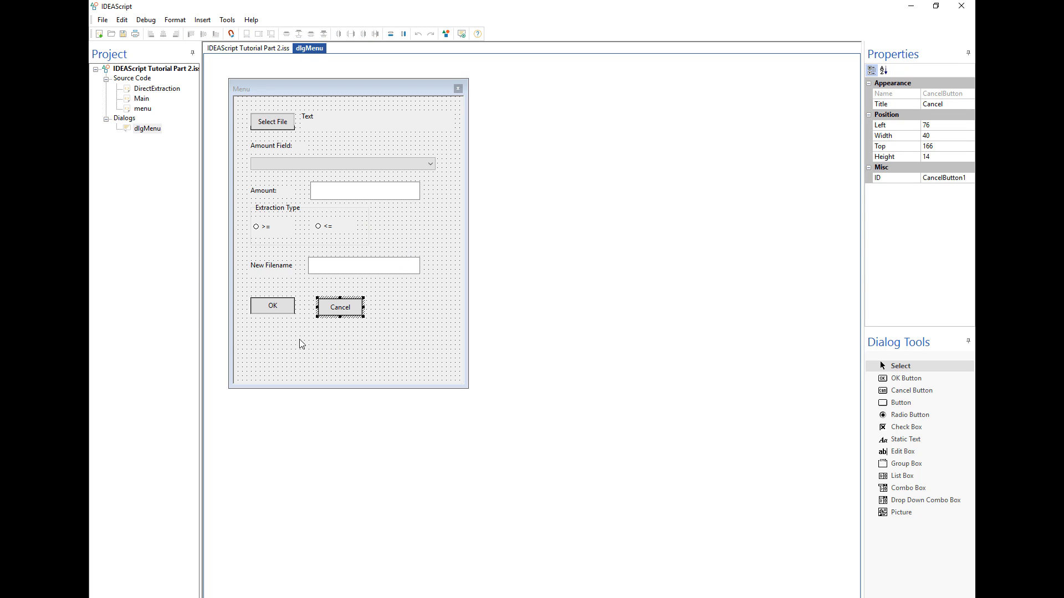
{"action": "mouse_move", "coordinate": [310, 348]}
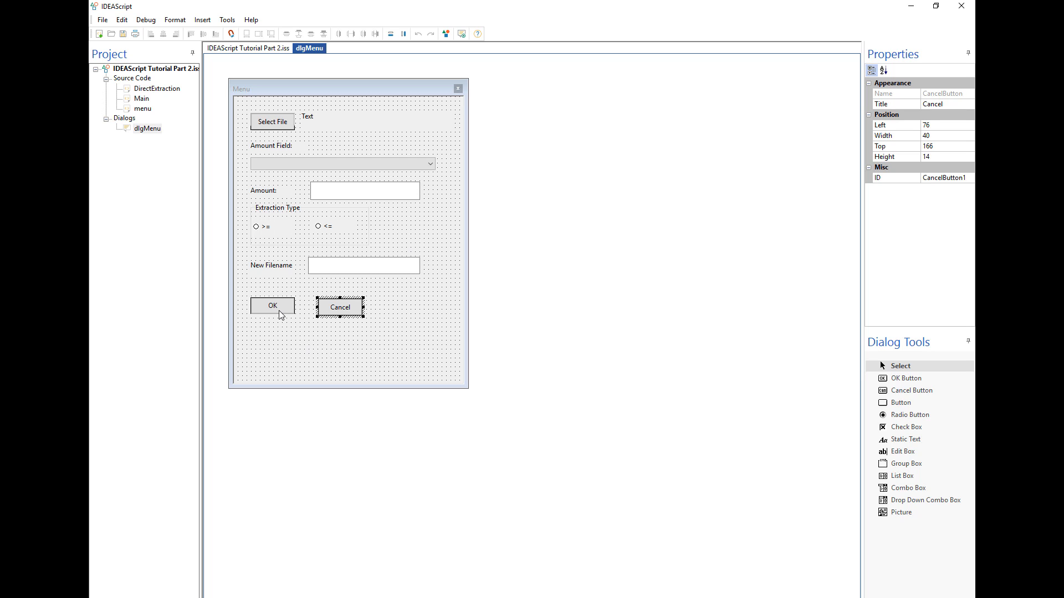
{"action": "mouse_move", "coordinate": [335, 314]}
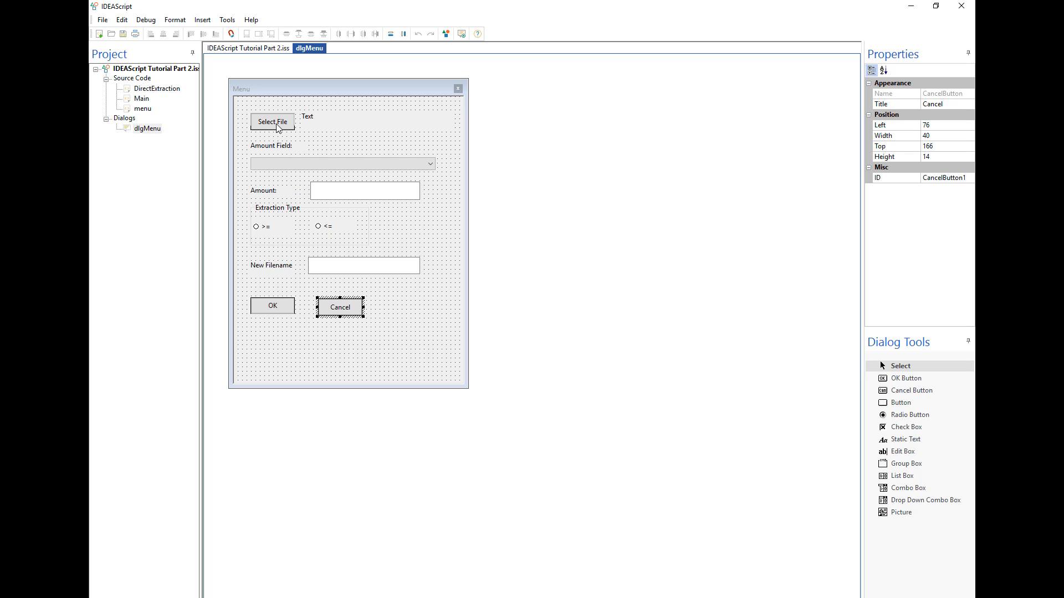
{"action": "mouse_move", "coordinate": [332, 145]}
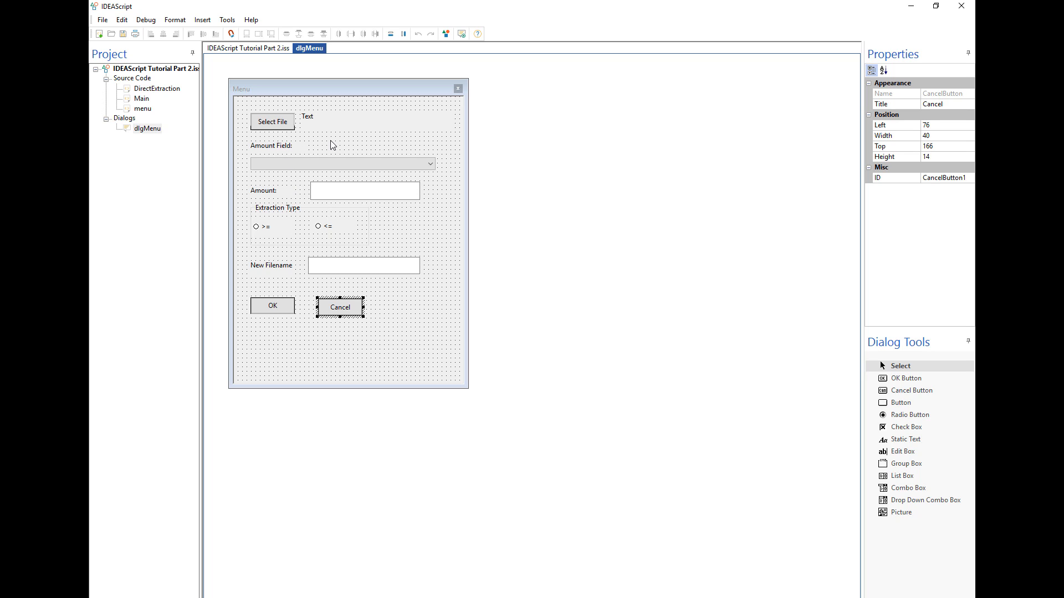
{"action": "mouse_move", "coordinate": [349, 245]}
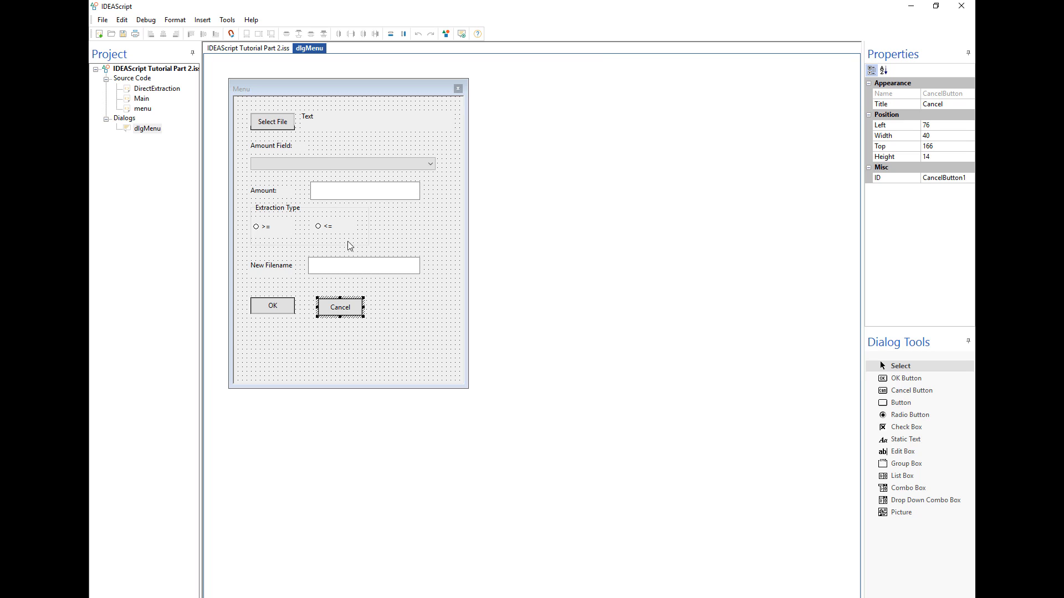
{"action": "mouse_move", "coordinate": [285, 120]}
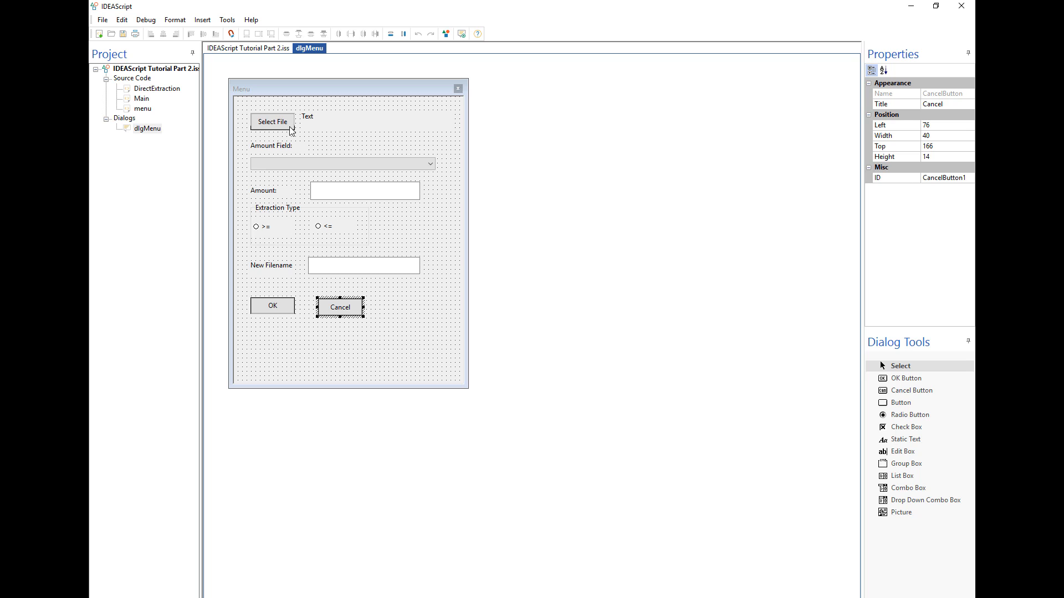
{"action": "mouse_move", "coordinate": [256, 69]}
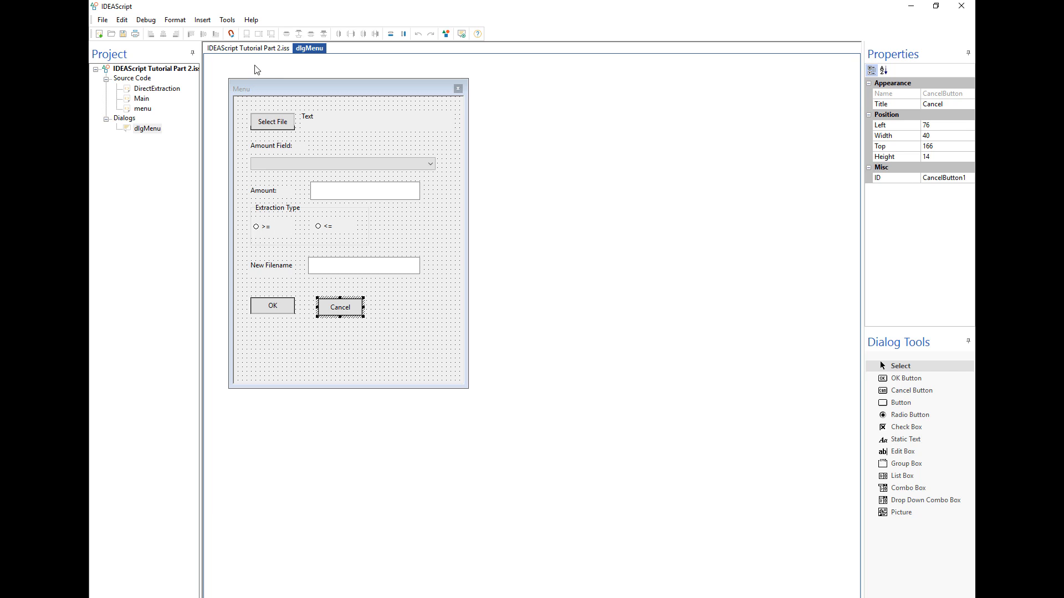
{"action": "left_click", "coordinate": [248, 48]}
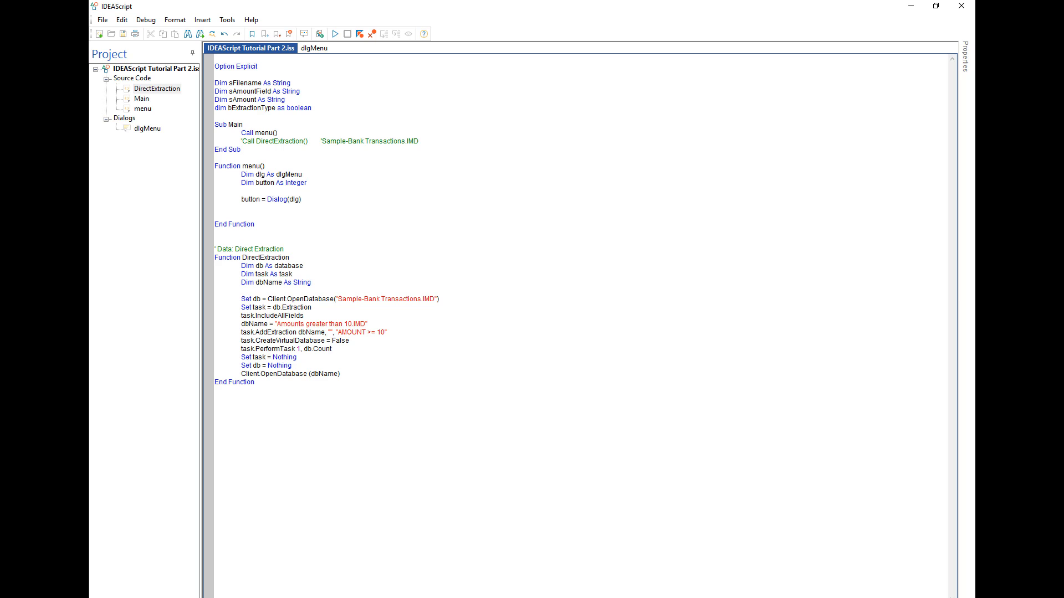
- Add Select Case on button: Case -1 'ok', Case 0 'cancel', Case 1 'file has been selected'
{"action": "type", "text": "se button"}
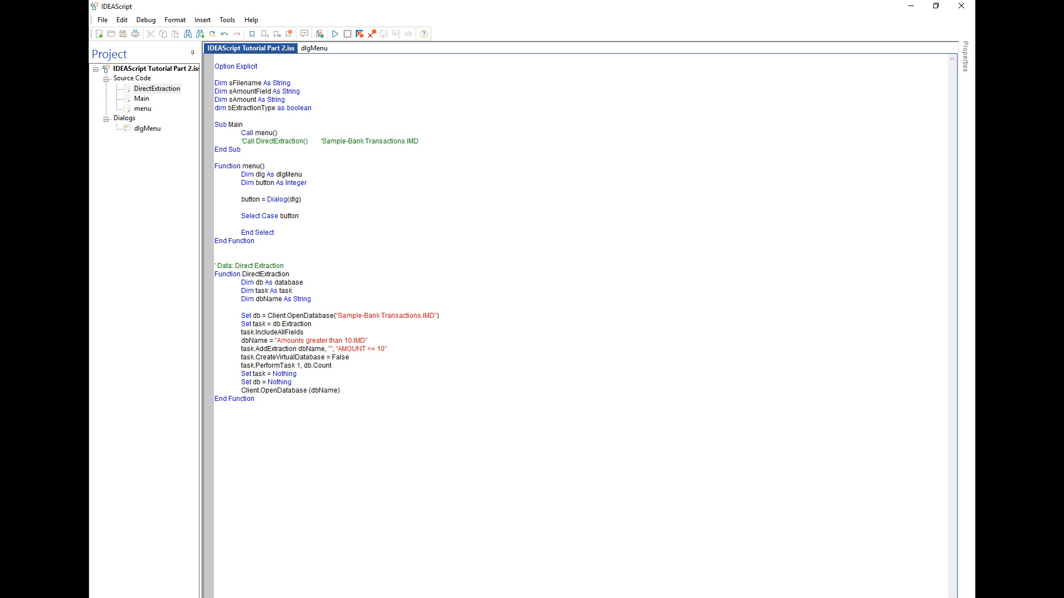
{"action": "type", "text": "case ="}
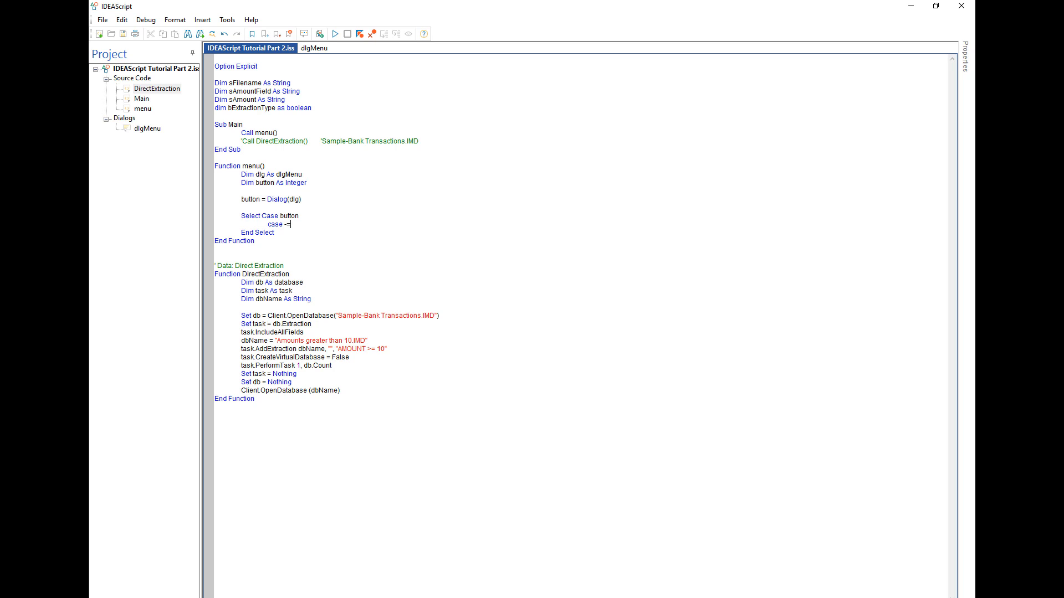
{"action": "type", "text": "1"}
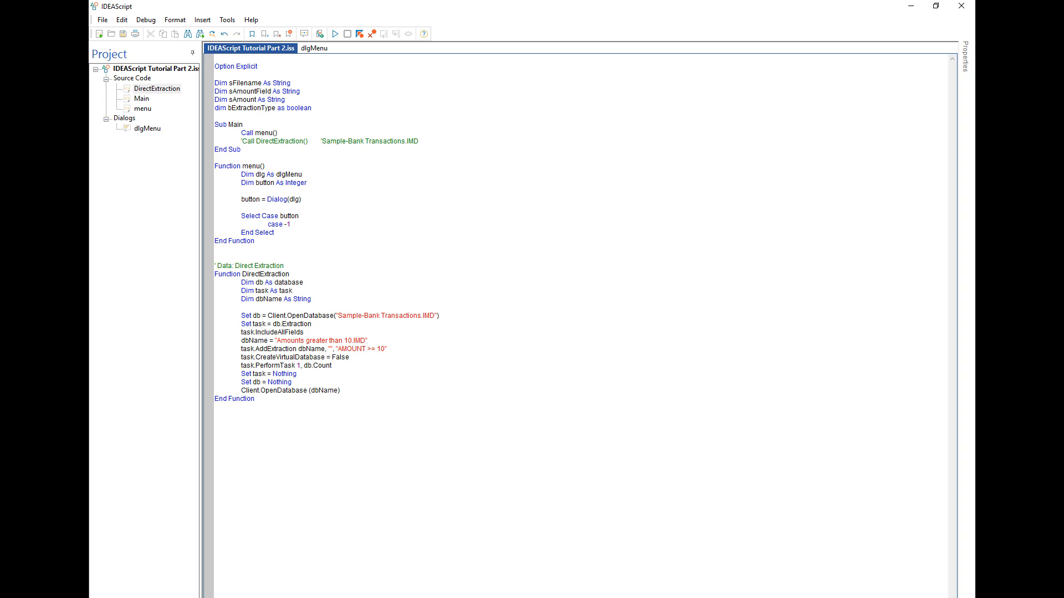
{"action": "type", "text": "'ok button"}
{"action": "type", "text": "case 0"}
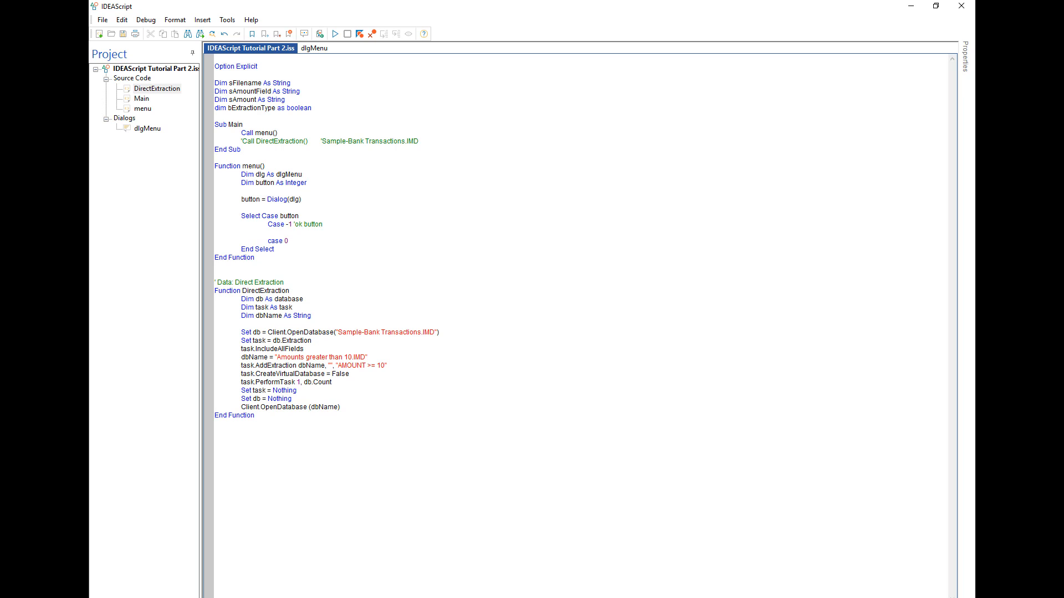
{"action": "type", "text": "' cancel button"}
{"action": "type", "text": "case 1"}
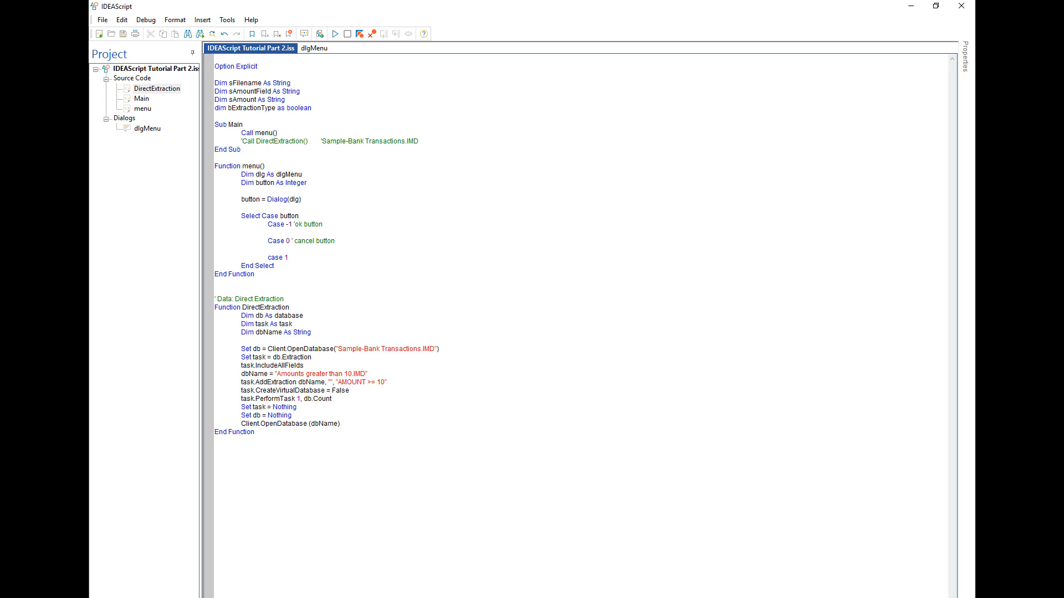
{"action": "type", "text": "'filename button"}
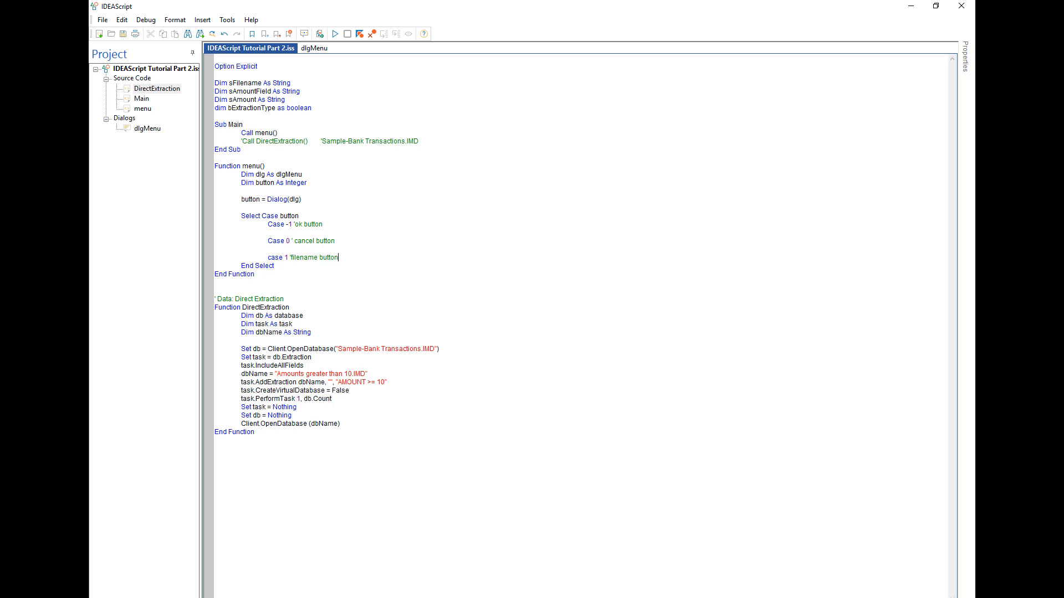
{"action": "type", "text": "has been sel"}
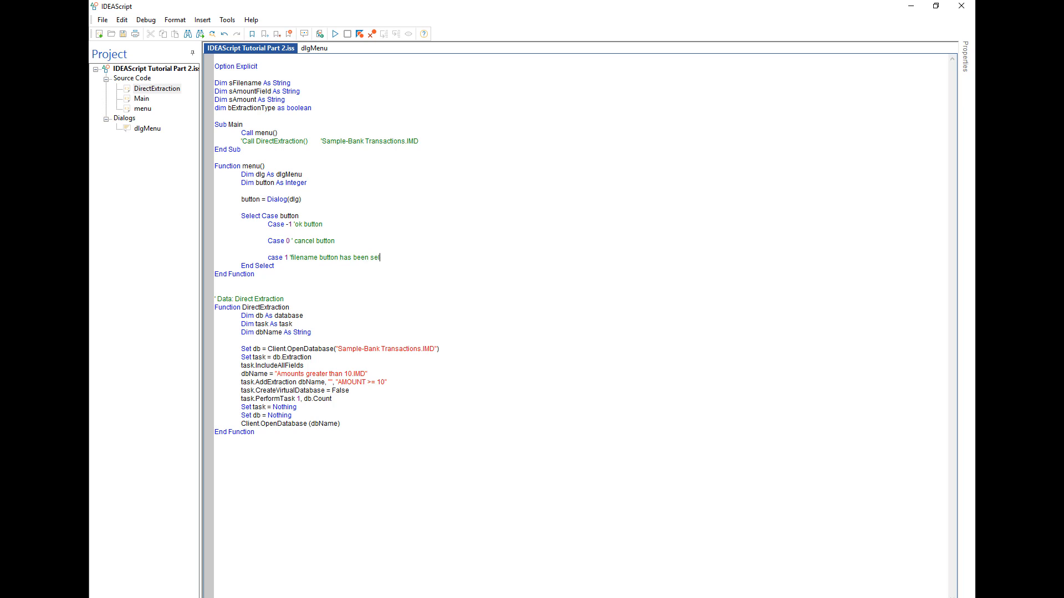
{"action": "type", "text": "lected"}
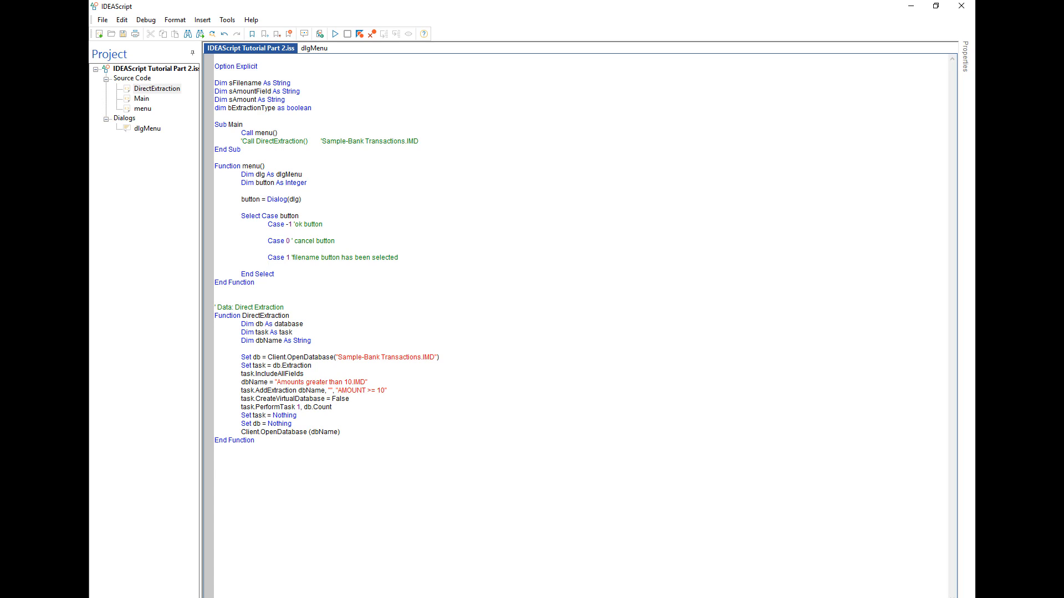
{"action": "left_click", "coordinate": [269, 265]}
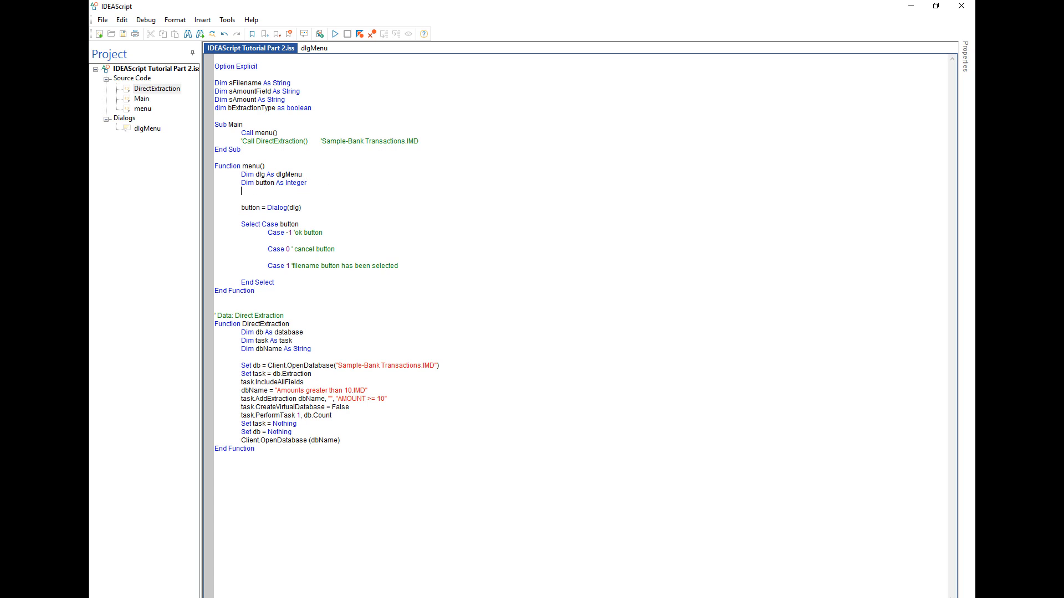
- Declare filebar As Object and set it to client.CommonDialogs under Case 1
{"action": "type", "text": "dim f"}
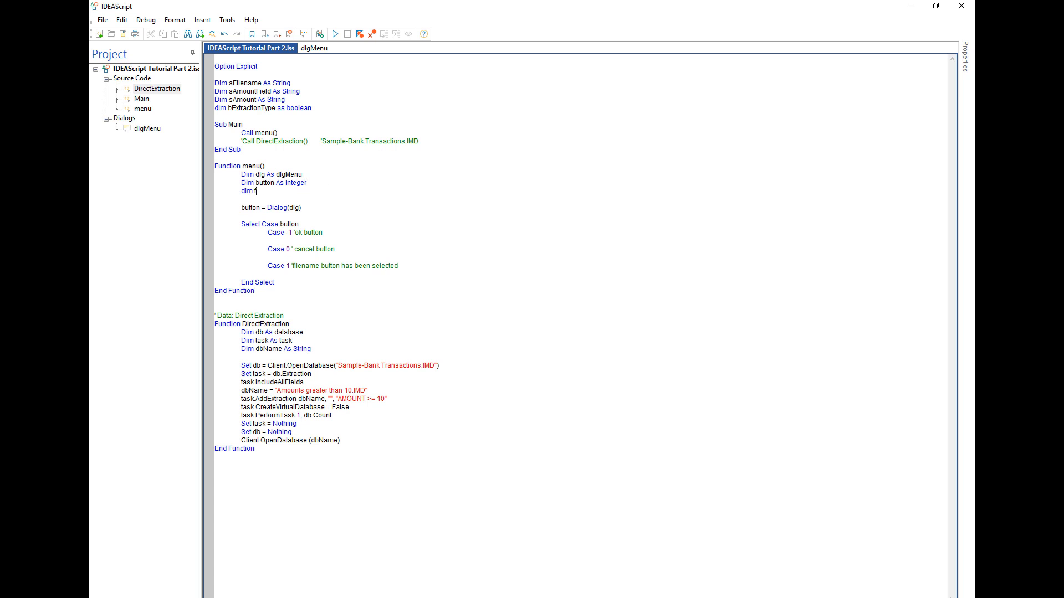
{"action": "type", "text": "filebar as bo"}
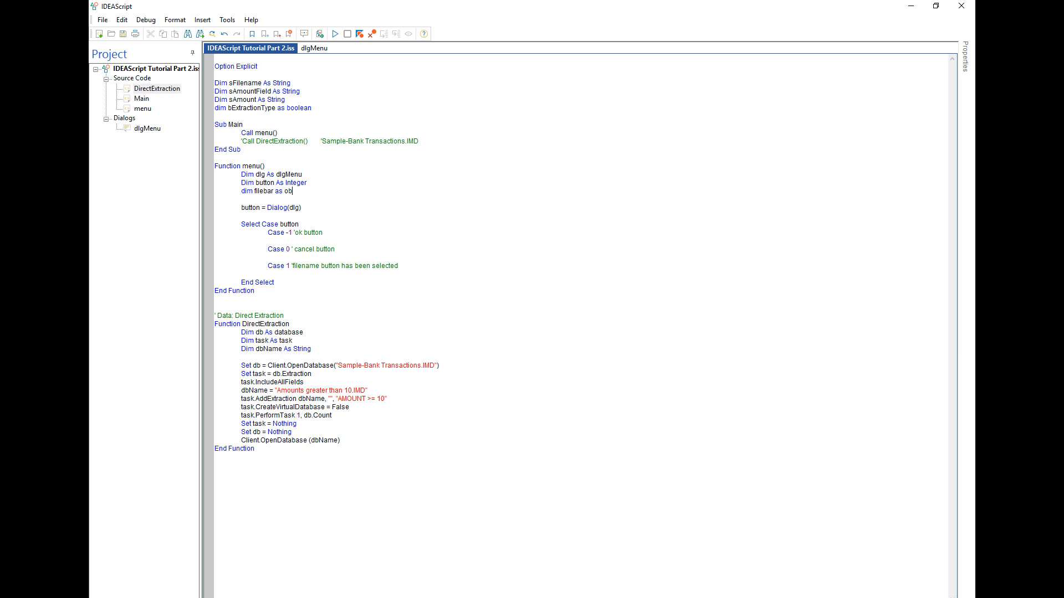
{"action": "type", "text": "ject"}
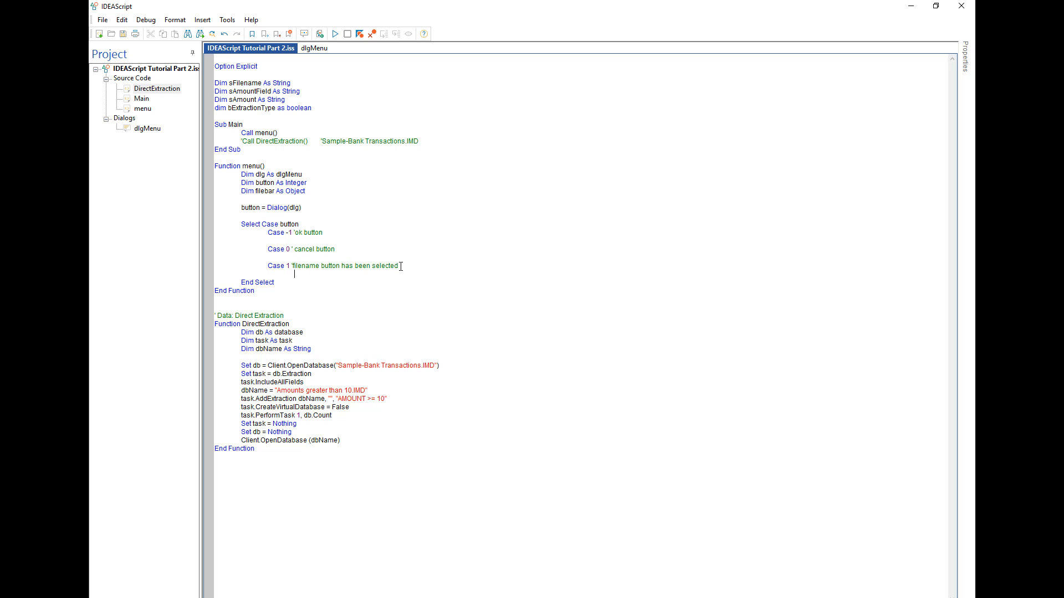
{"action": "type", "text": "Set filebar"}
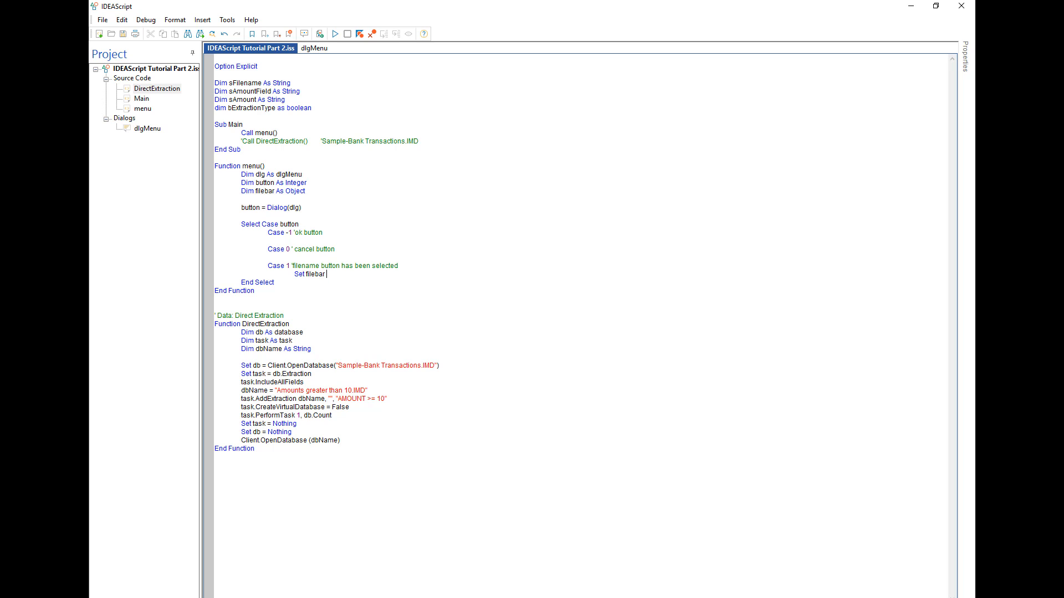
{"action": "type", "text": "= clien"}
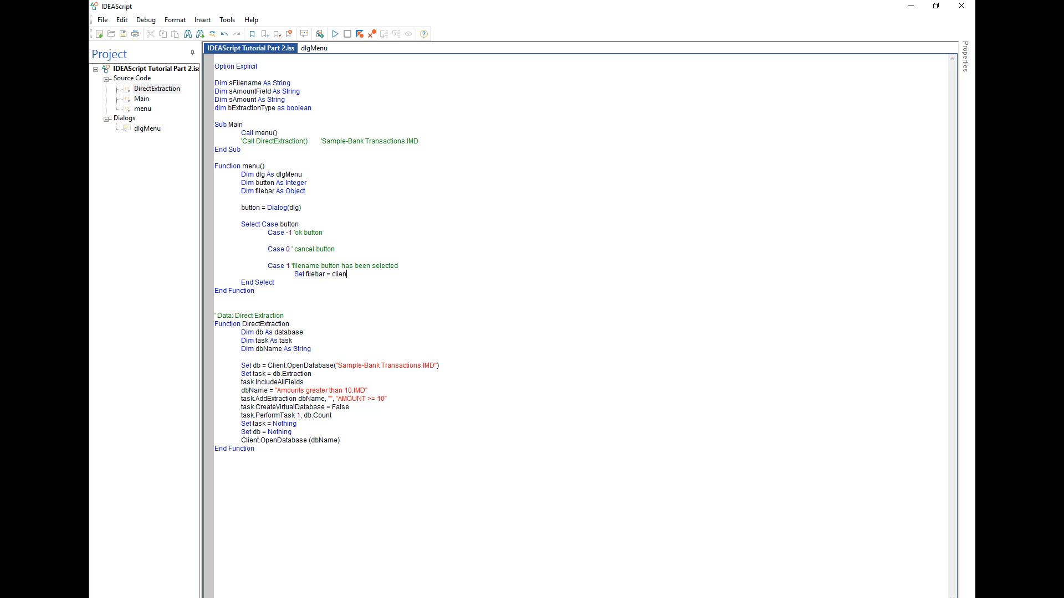
{"action": "type", "text": "t.Commo"}
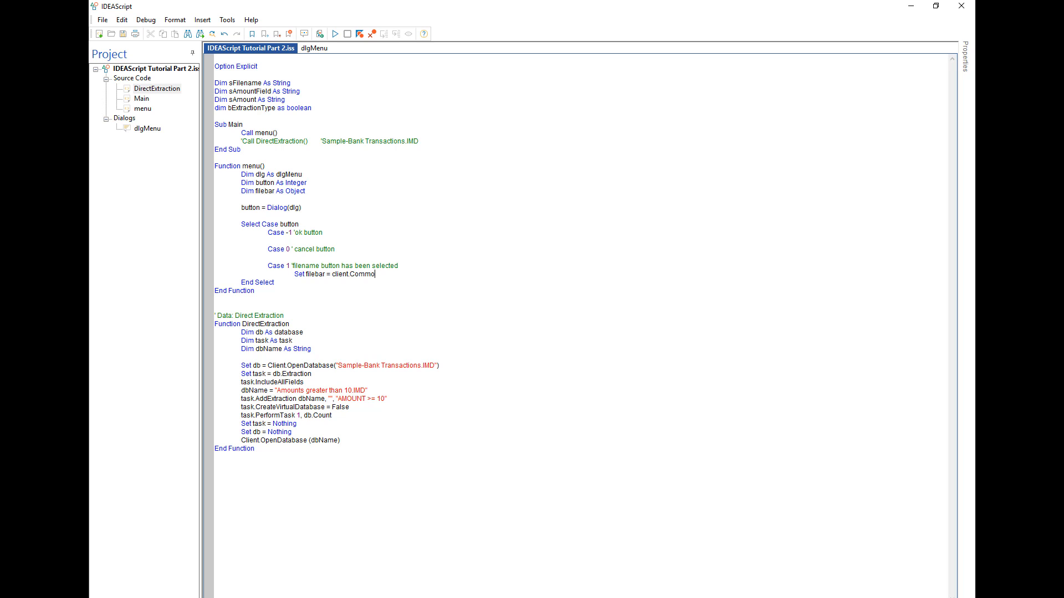
{"action": "type", "text": "nDialogs"}
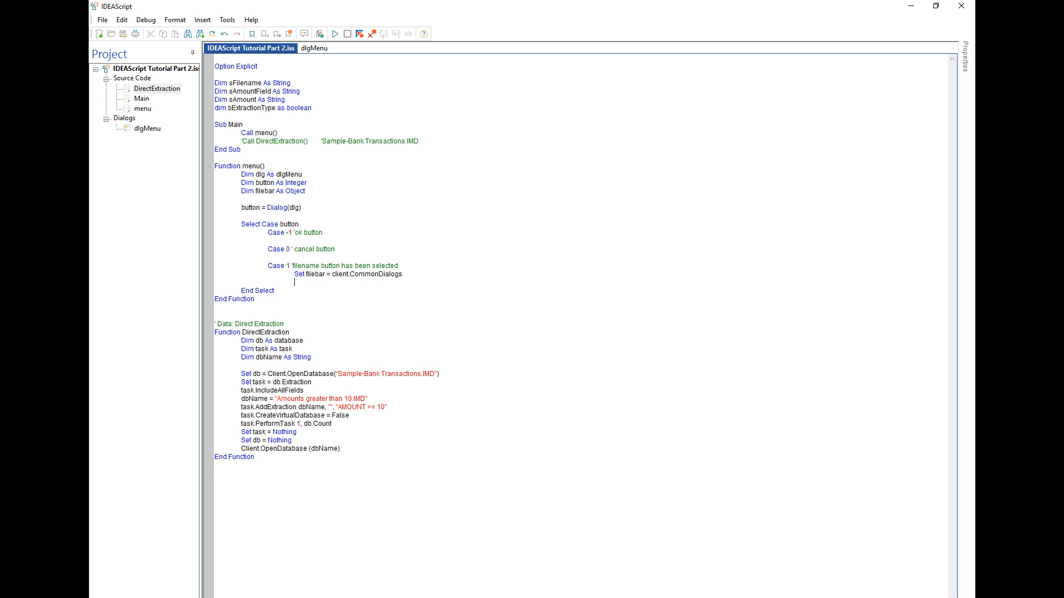
- Assign filename from filebar.FileExplorer() in the filename case
{"action": "type", "text": "fil"}
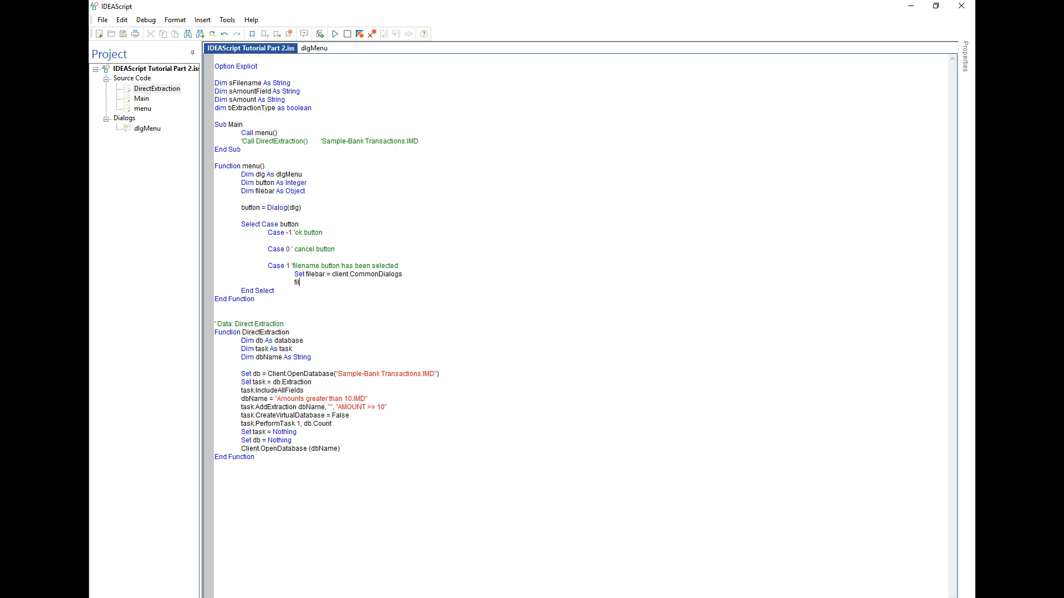
{"action": "type", "text": "ename ="}
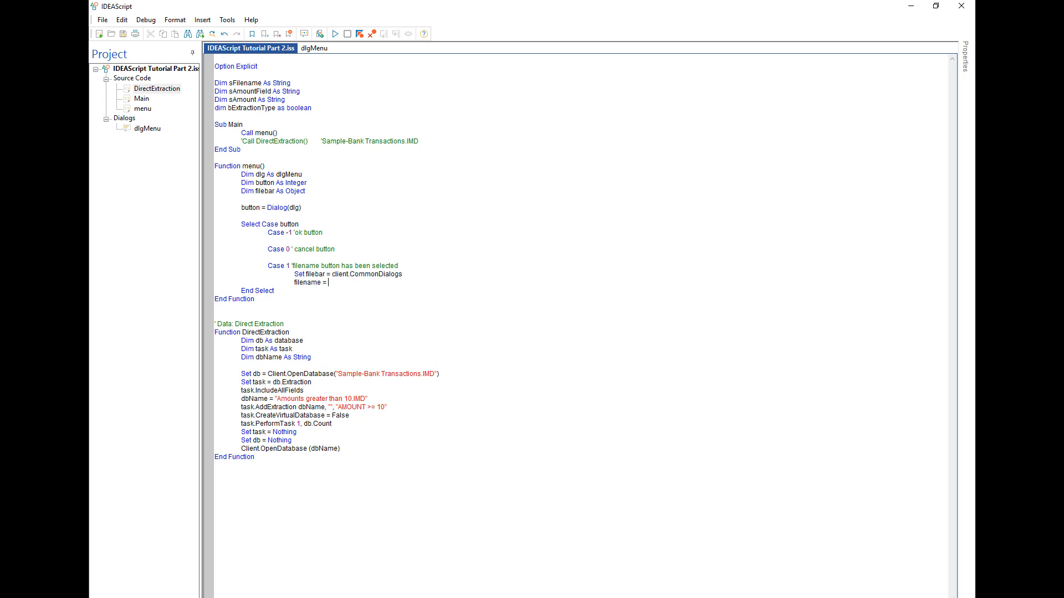
{"action": "type", "text": "filebar"}
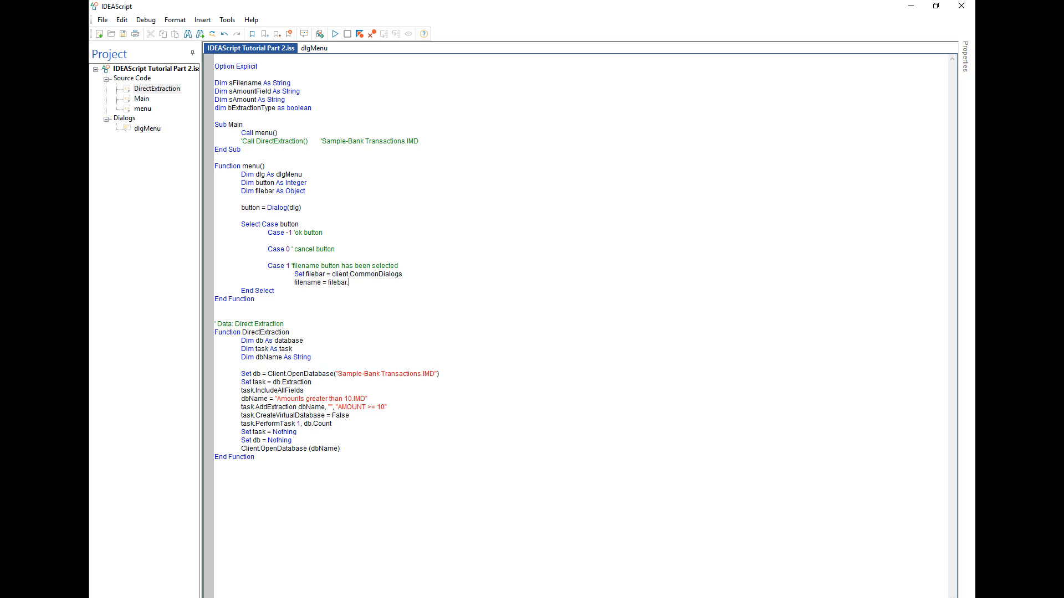
{"action": "type", "text": ".FileEx"}
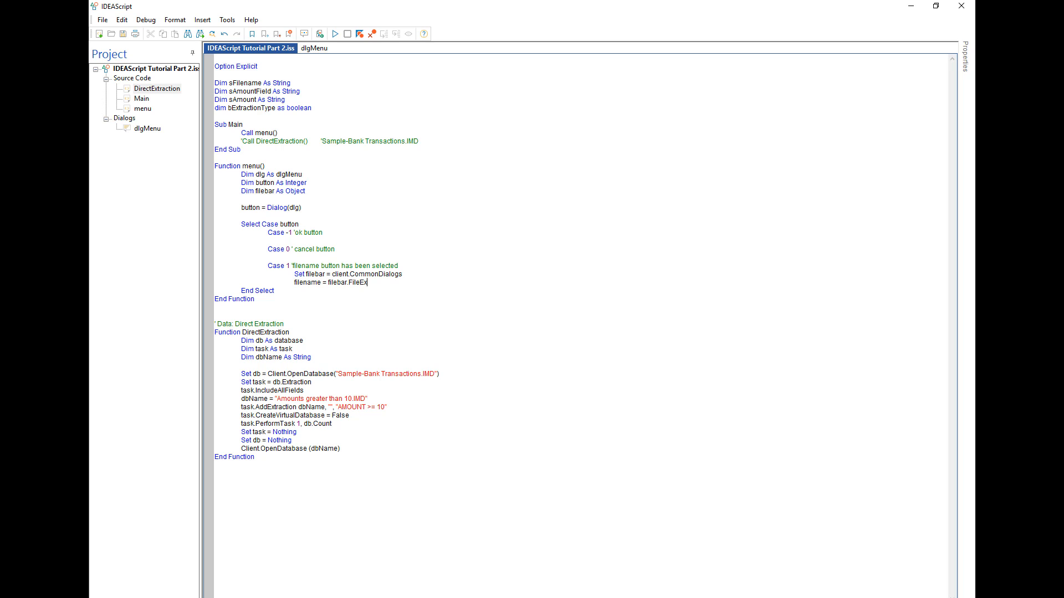
{"action": "type", "text": "plorer("}
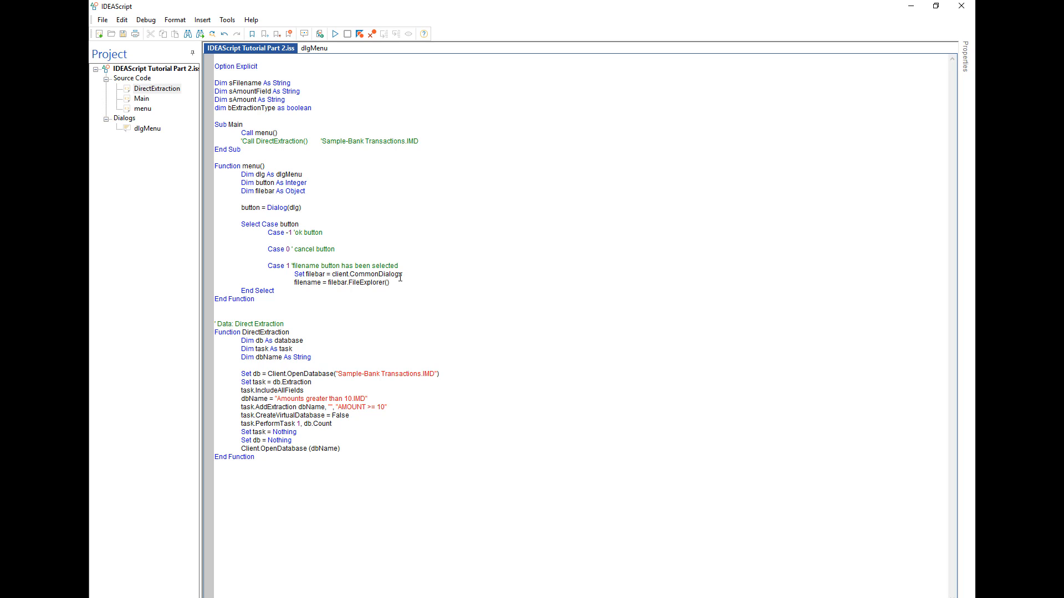
{"action": "mouse_move", "coordinate": [389, 282]}
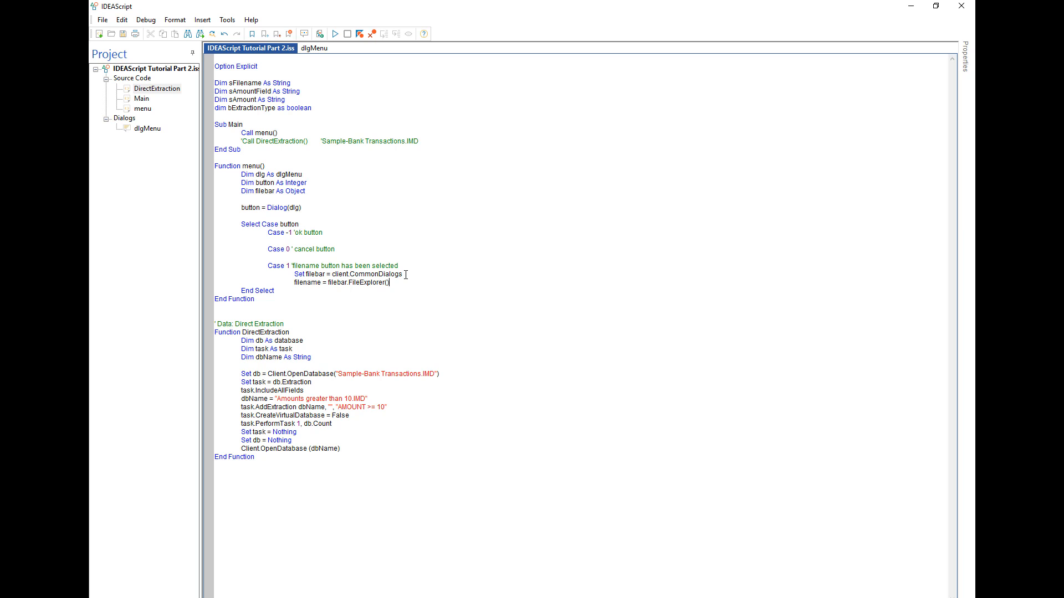
{"action": "mouse_move", "coordinate": [328, 31]}
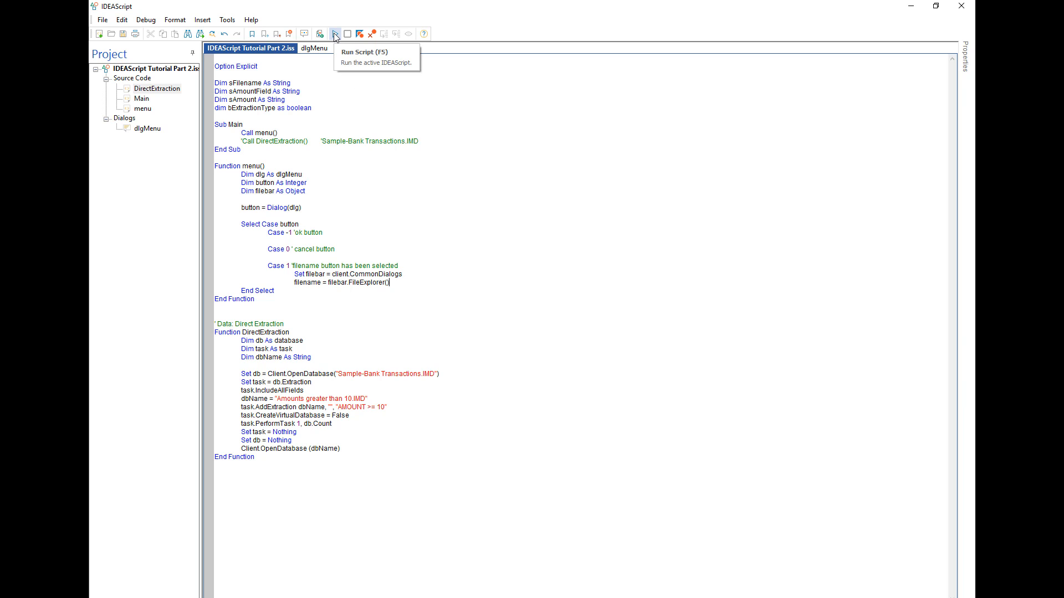
- Run the script and dismiss the 'Variable not defined' error for filename
{"action": "left_click", "coordinate": [337, 31]}
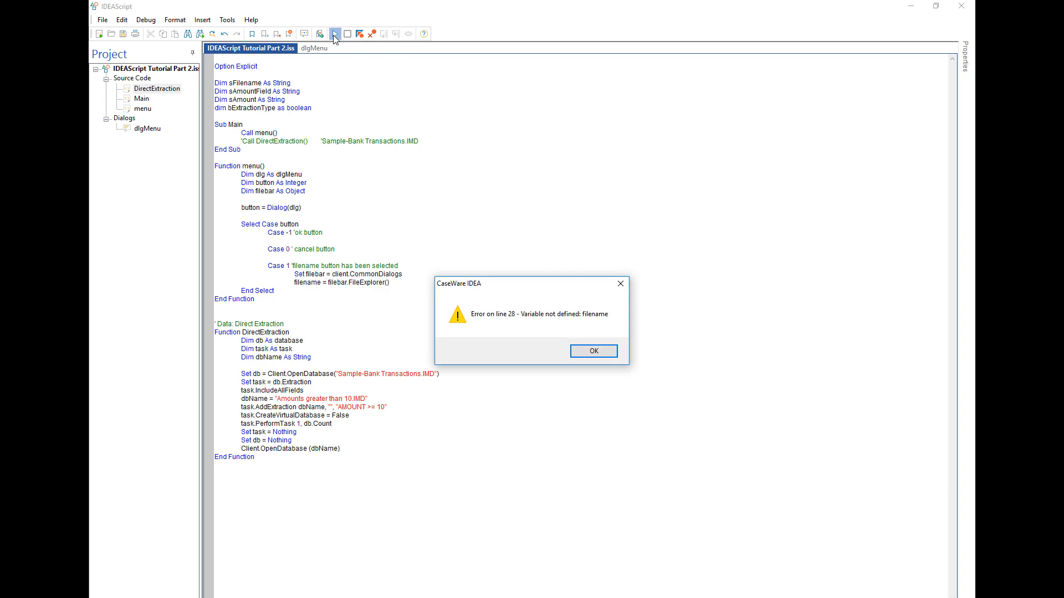
{"action": "left_click", "coordinate": [594, 350]}
{"action": "type", "text": "sF"}
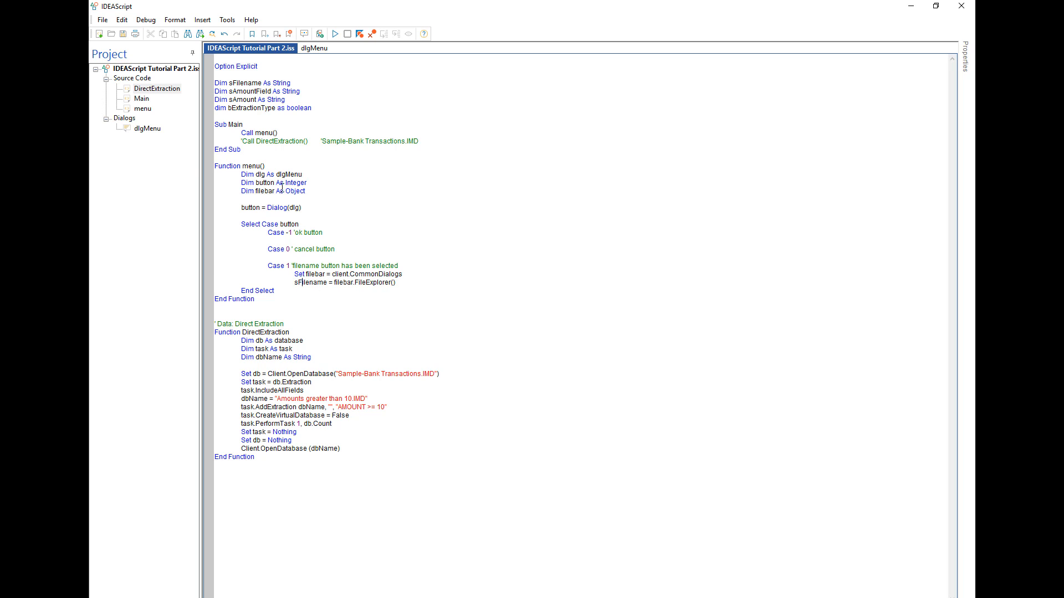
{"action": "mouse_move", "coordinate": [317, 289]}
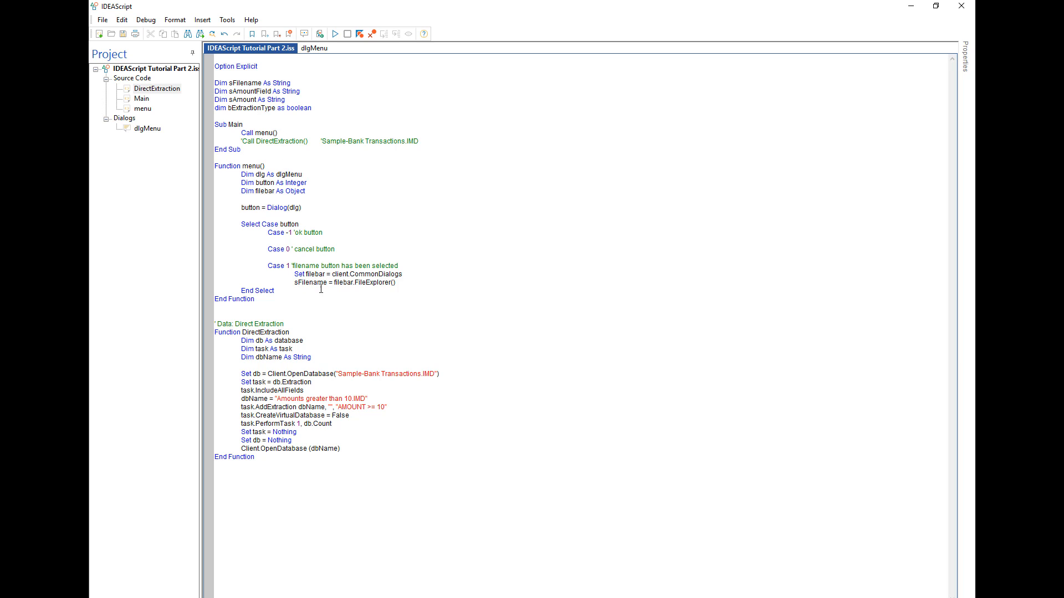
{"action": "mouse_move", "coordinate": [320, 283]}
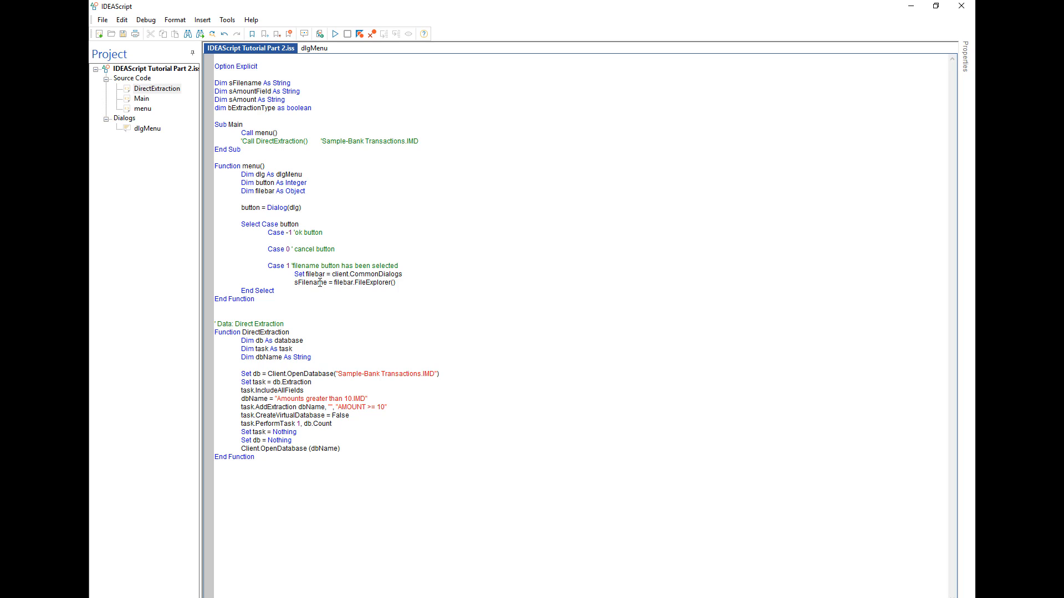
{"action": "mouse_move", "coordinate": [370, 279]}
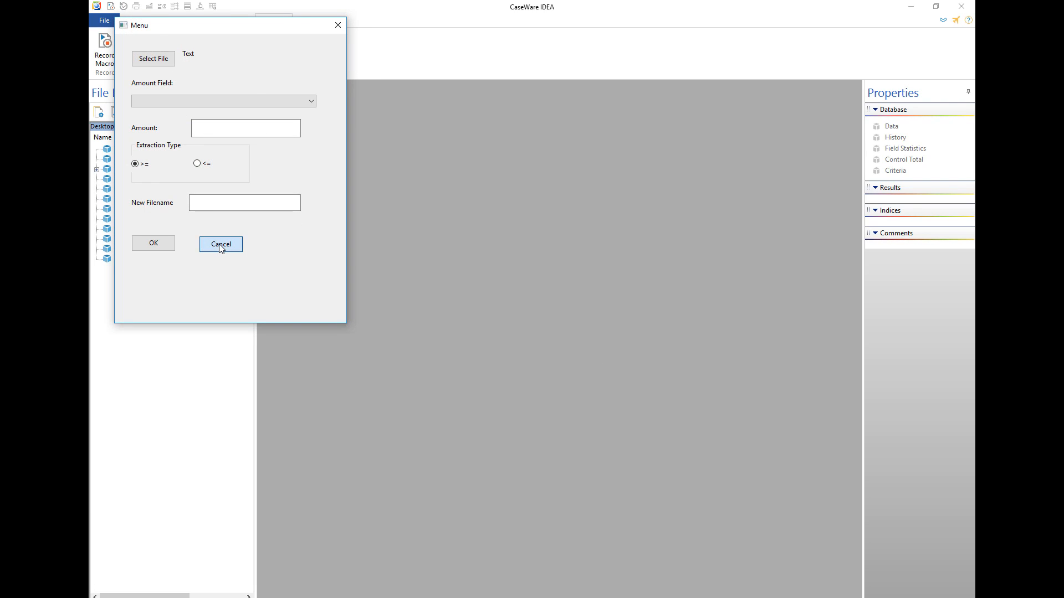
- Cancel the running script's Menu dialog and return to the code editor
{"action": "left_click", "coordinate": [220, 244]}
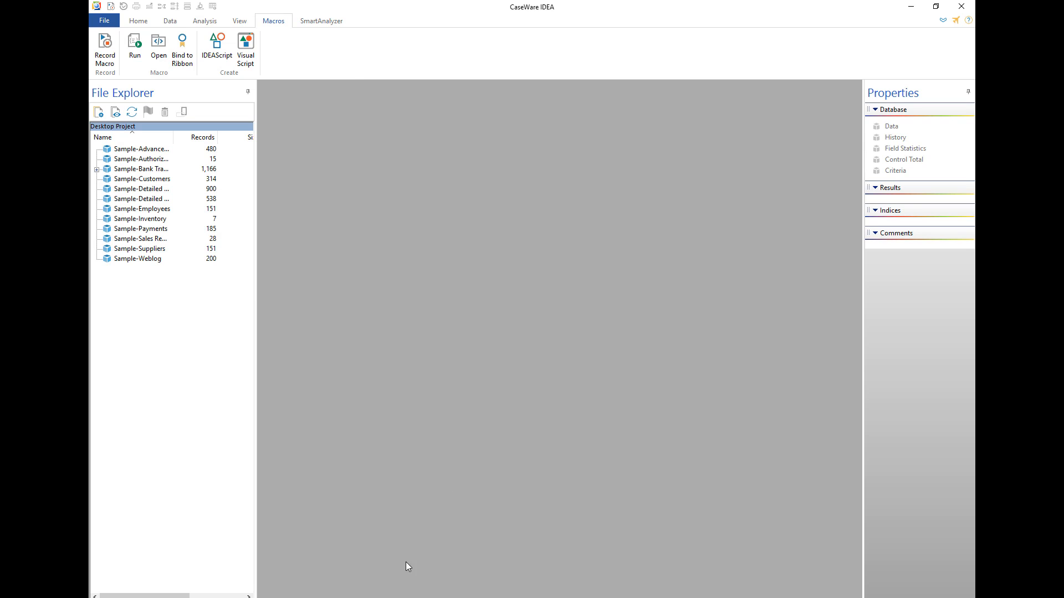
{"action": "left_click", "coordinate": [217, 44]}
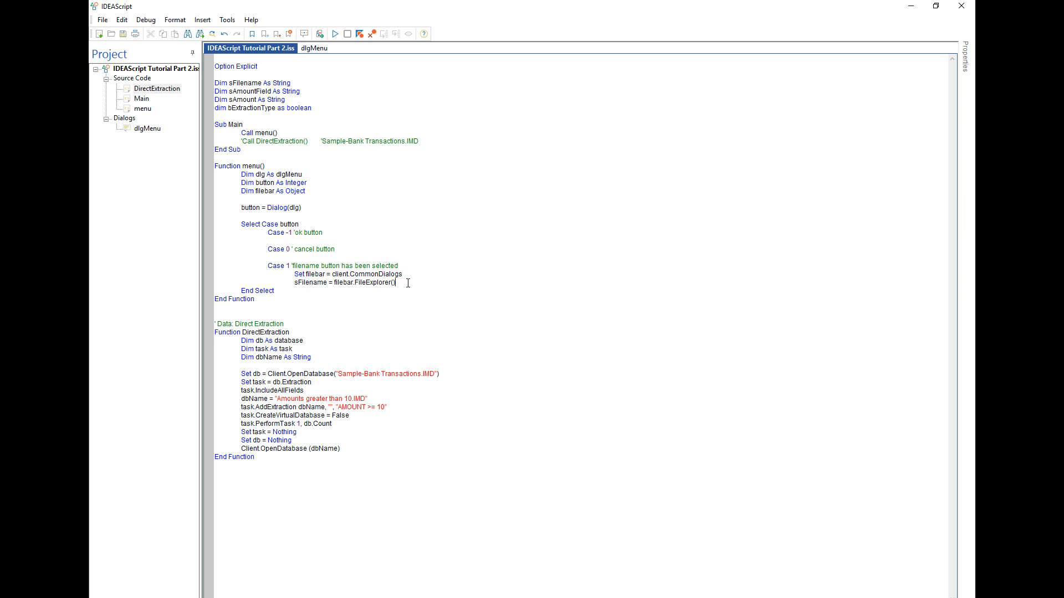
- Type 'MsgBox sFilename' below the sFilename = filebar.FileExplorer() line
{"action": "type", "text": "msgbox sFi"}
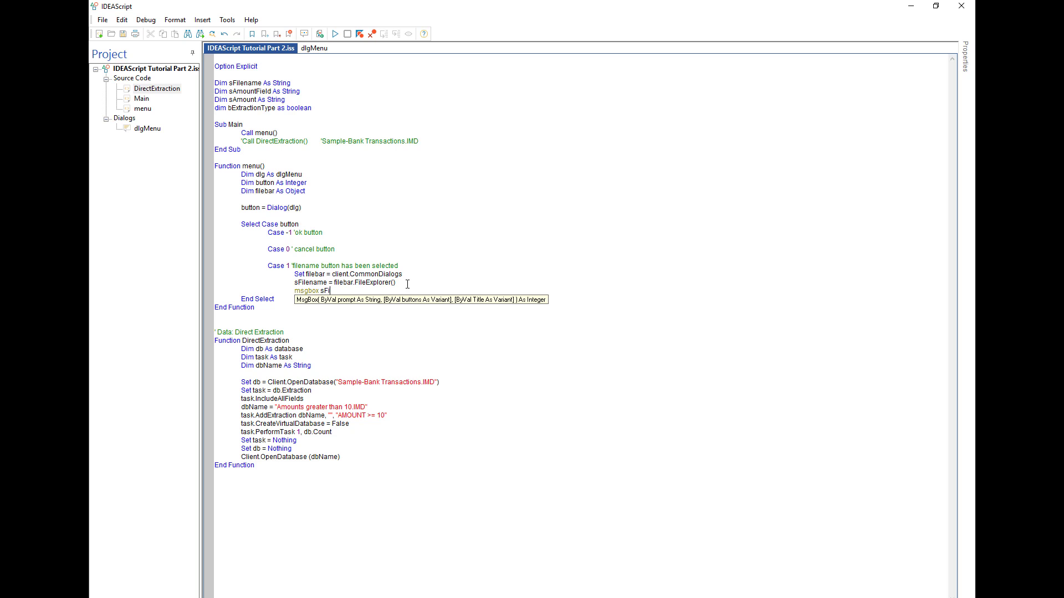
{"action": "type", "text": "lename"}
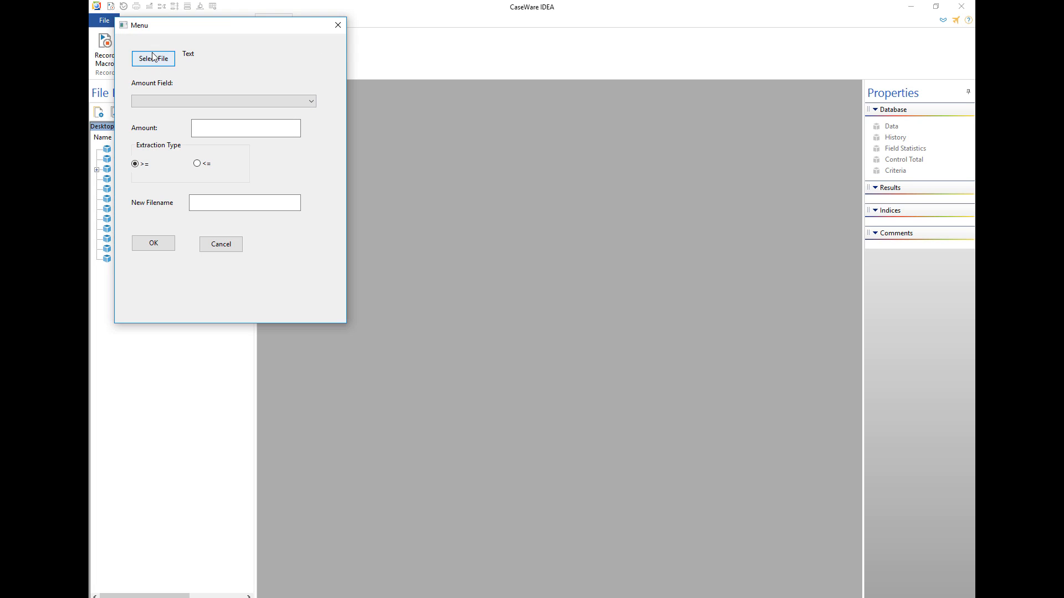
- Open Sample-Bank Transactions via Select File and dismiss the message showing its IMD path
{"action": "left_click", "coordinate": [154, 58]}
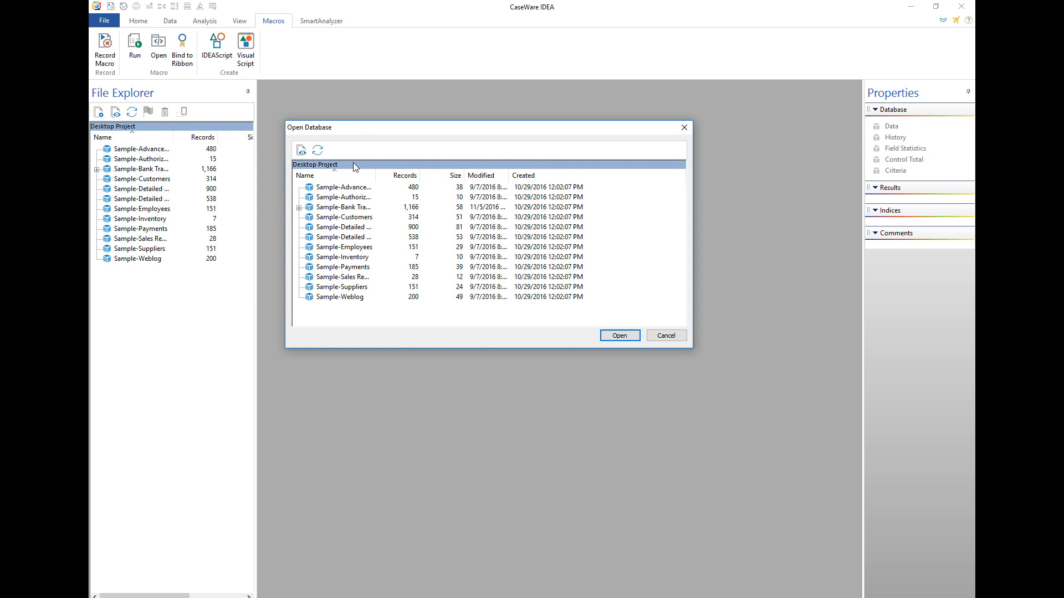
{"action": "mouse_move", "coordinate": [182, 234]}
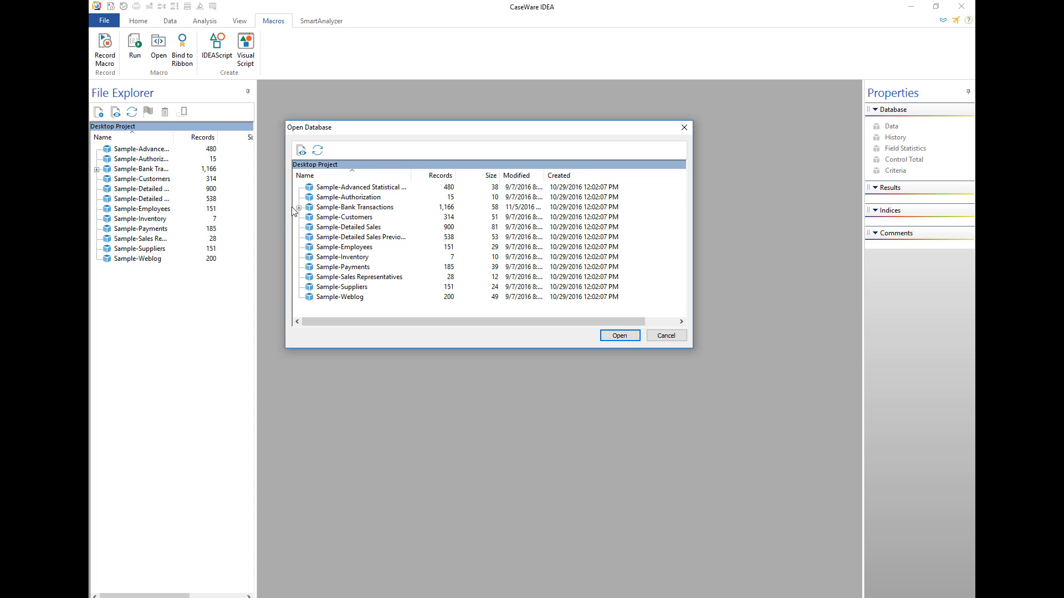
{"action": "left_click", "coordinate": [299, 207]}
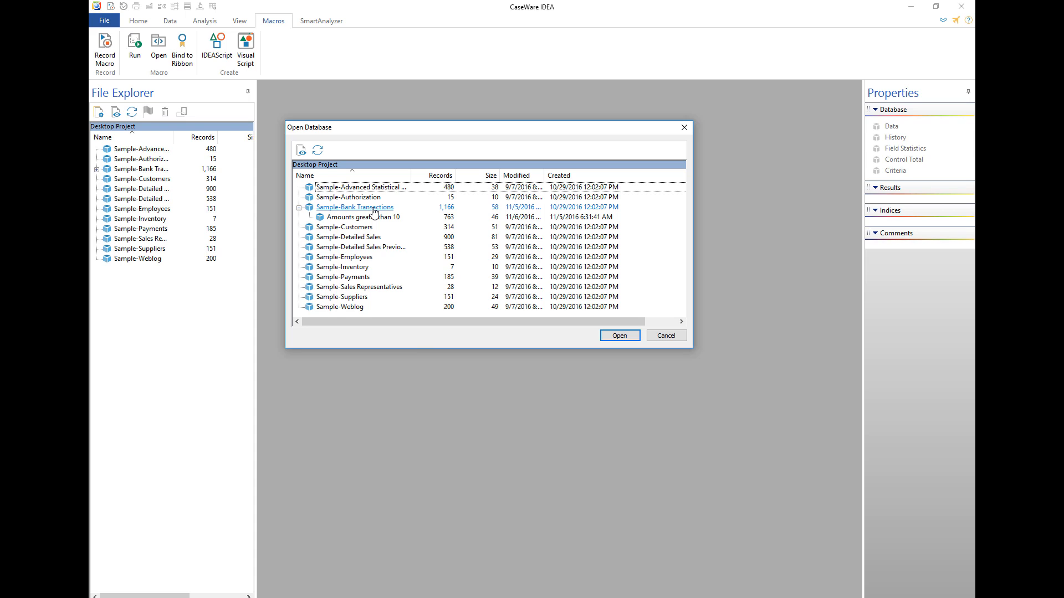
{"action": "left_click", "coordinate": [355, 207]}
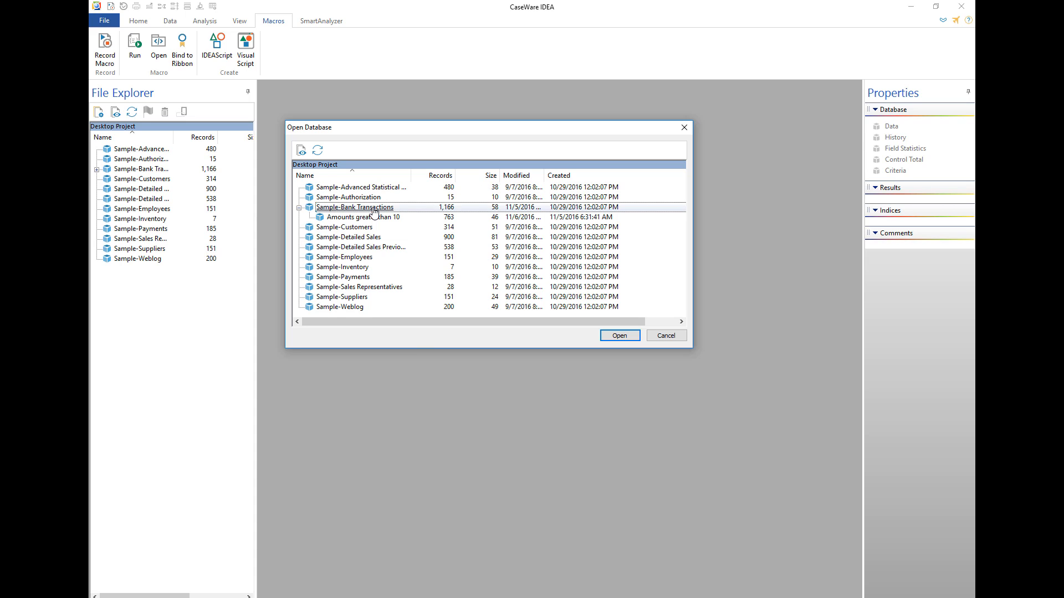
{"action": "left_click", "coordinate": [619, 335]}
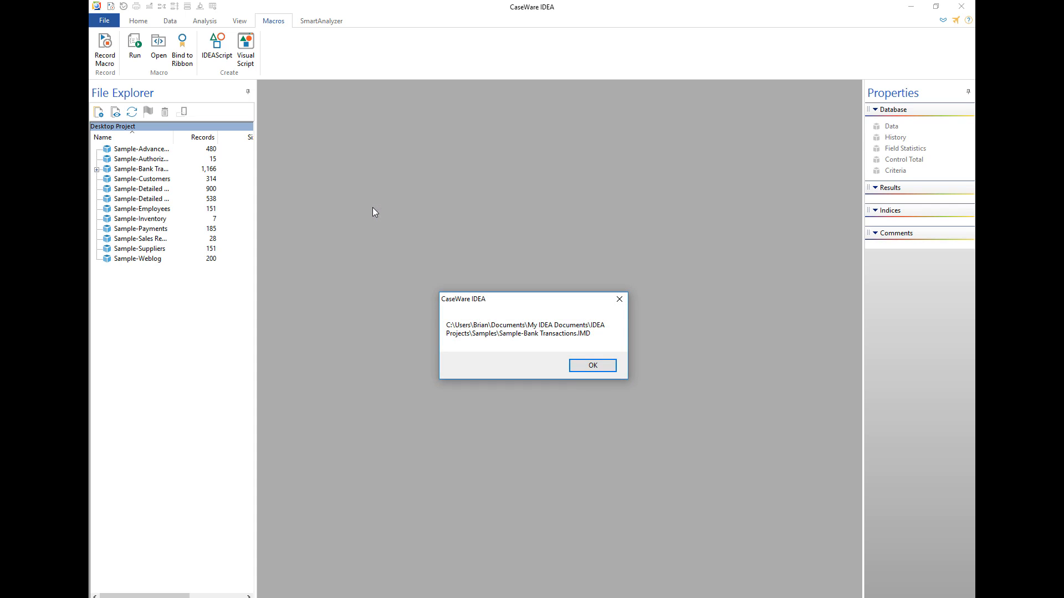
{"action": "mouse_move", "coordinate": [506, 344]}
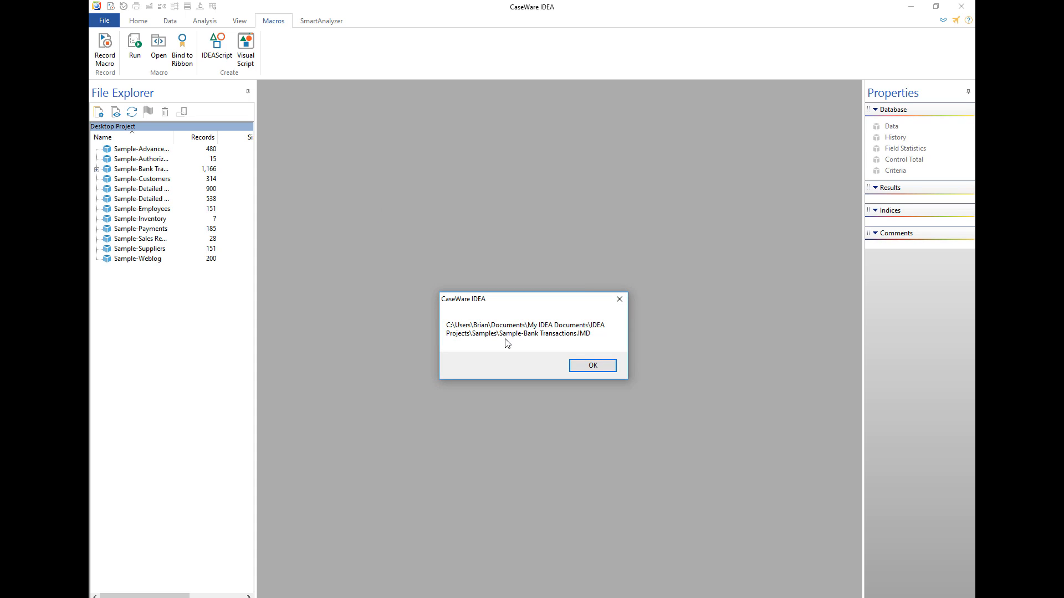
{"action": "mouse_move", "coordinate": [548, 345]}
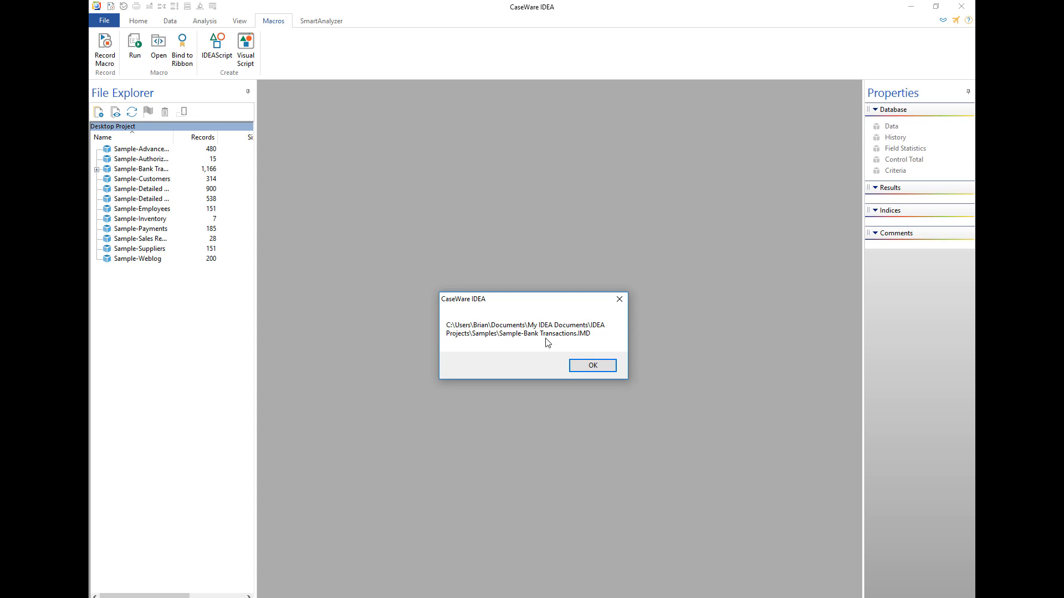
{"action": "mouse_move", "coordinate": [586, 372]}
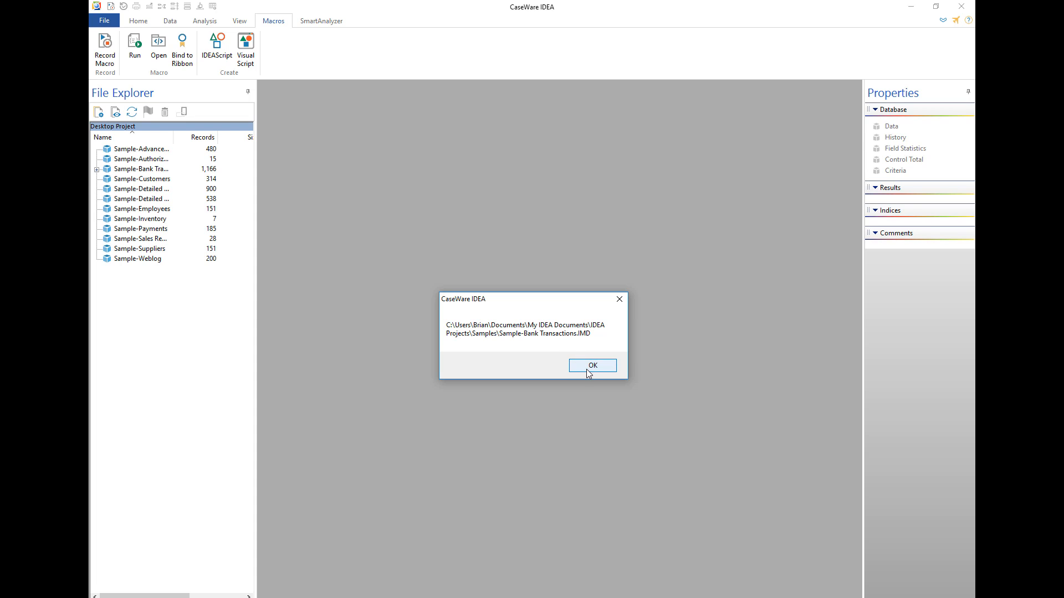
{"action": "left_click", "coordinate": [592, 365]}
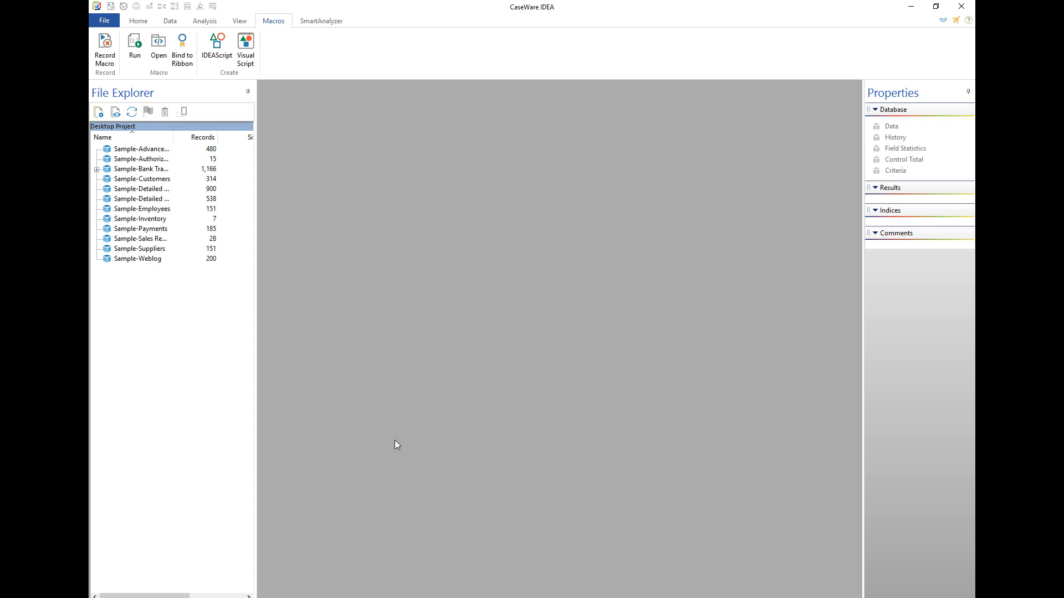
- Switch back to IDEAScript from the taskbar and delete the MsgBox sFilename line
{"action": "left_click", "coordinate": [214, 47]}
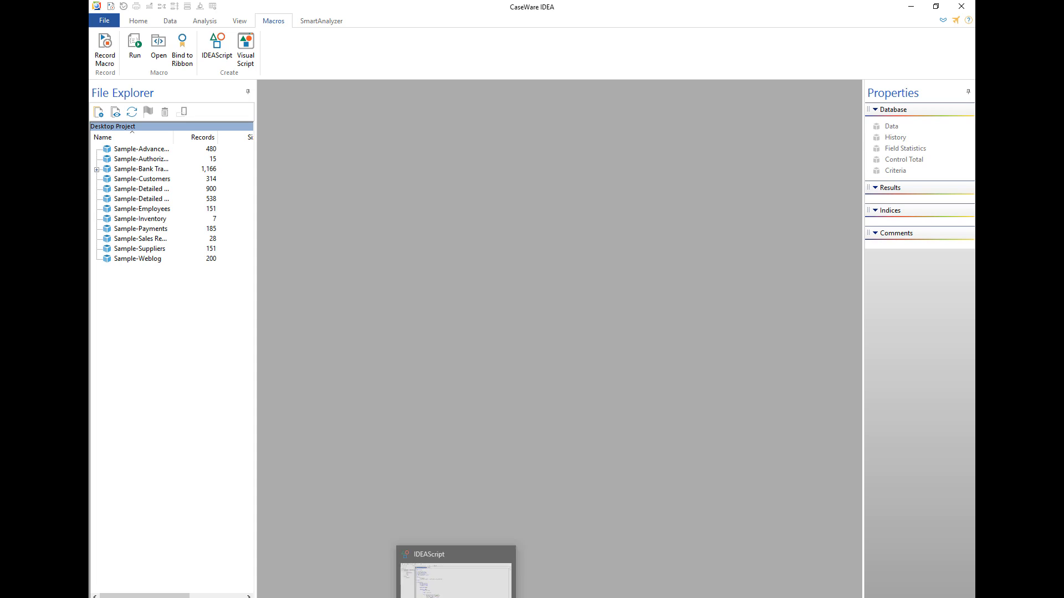
{"action": "left_click", "coordinate": [456, 554]}
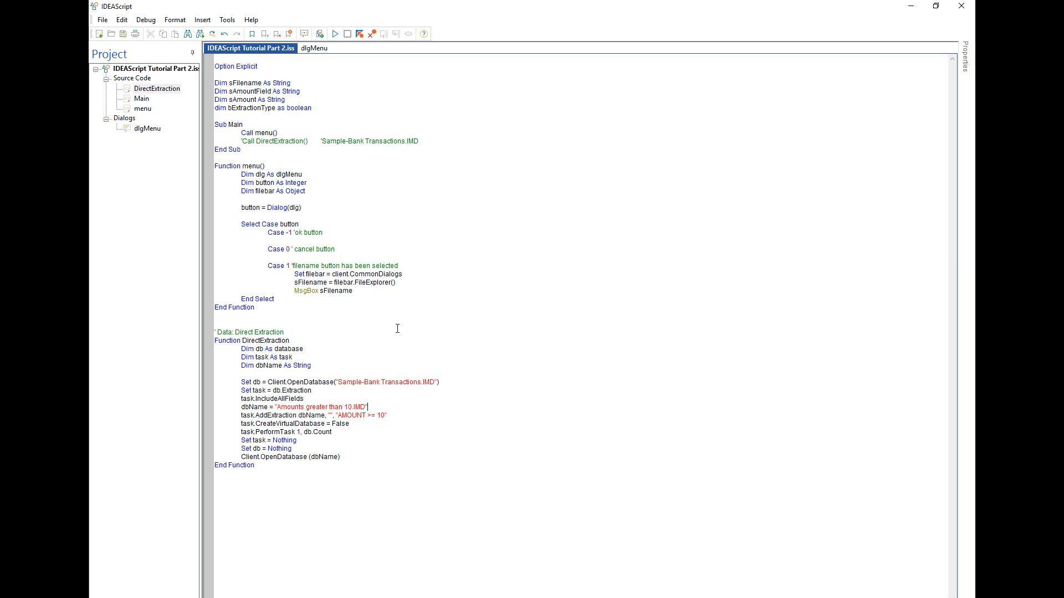
{"action": "left_click", "coordinate": [282, 331]}
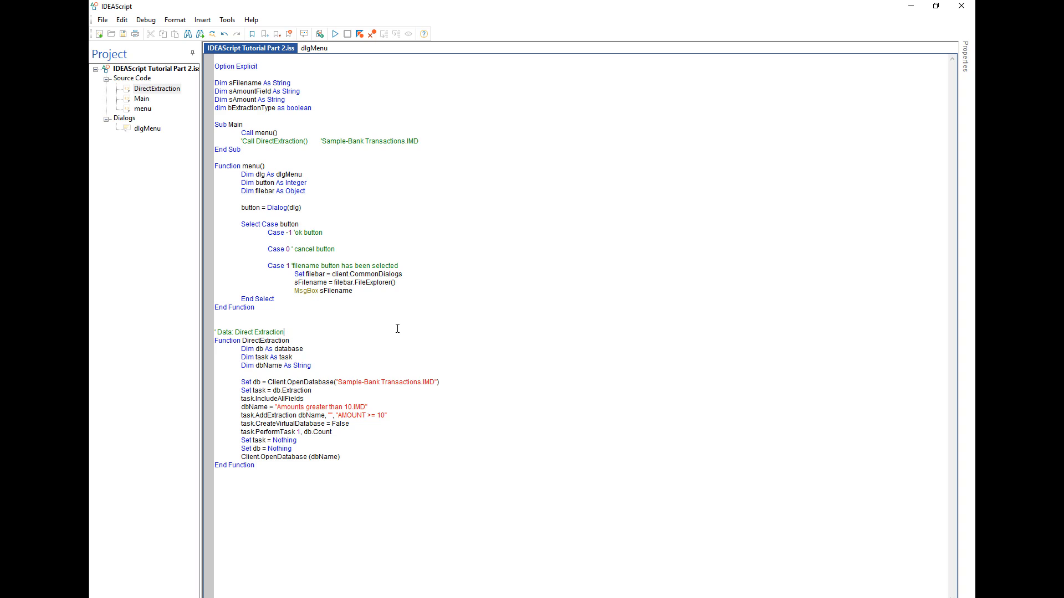
{"action": "double_click", "coordinate": [337, 291]}
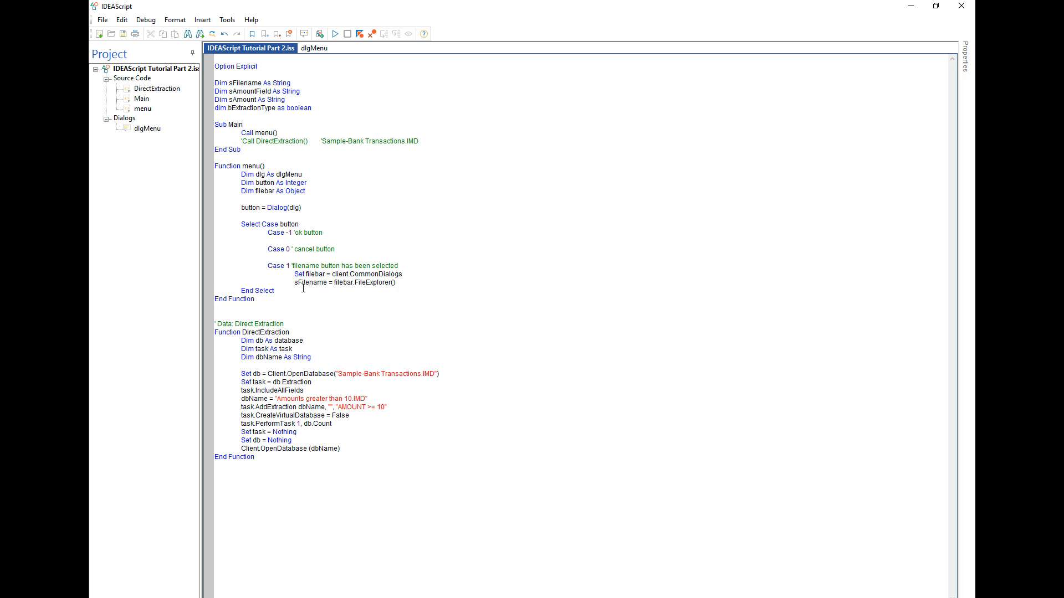
{"action": "mouse_move", "coordinate": [330, 293]}
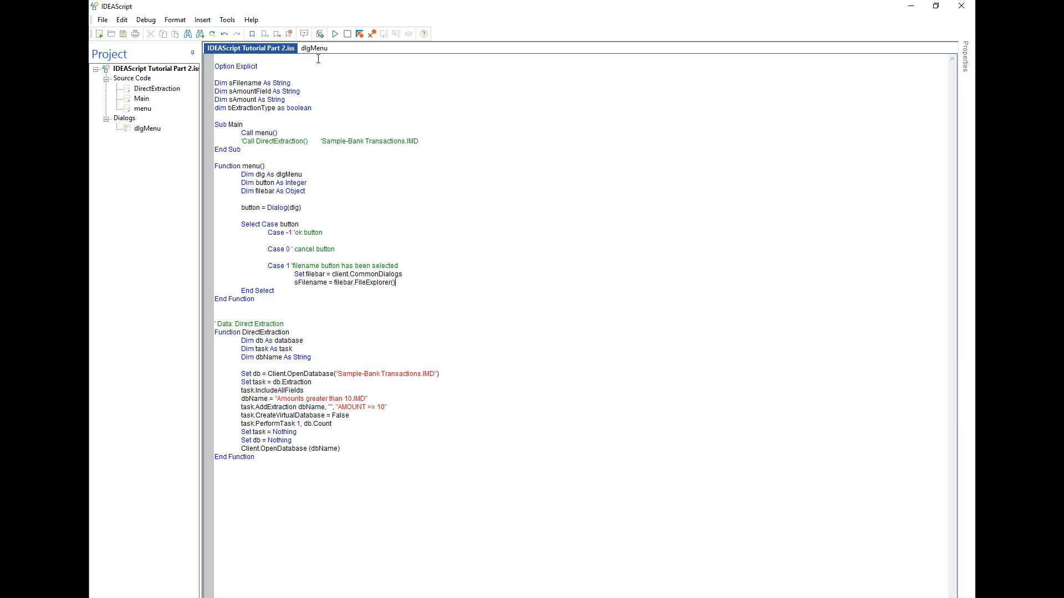
{"action": "left_click", "coordinate": [310, 48]}
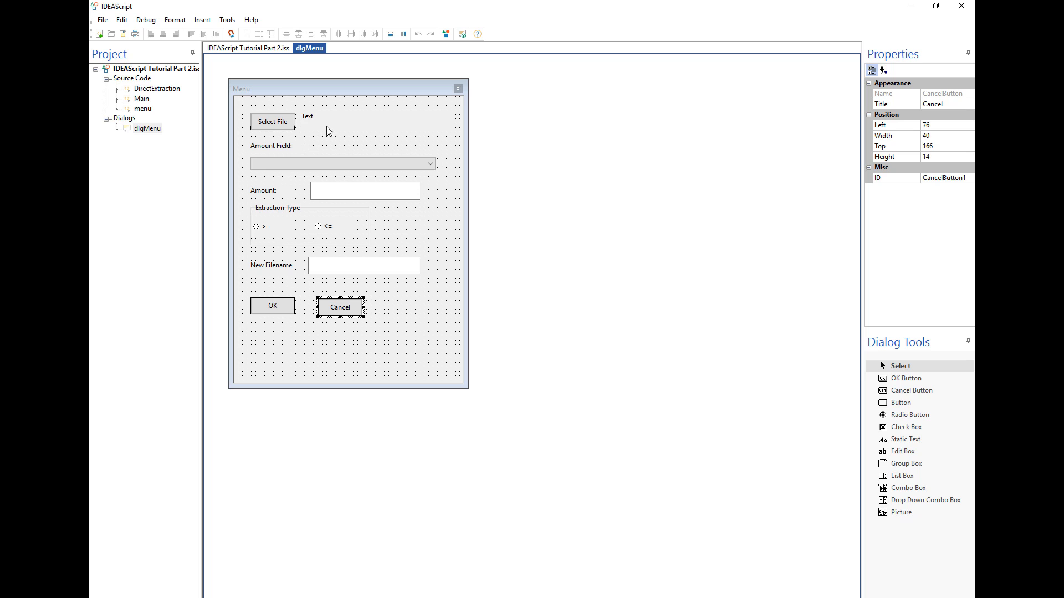
{"action": "mouse_move", "coordinate": [316, 127]}
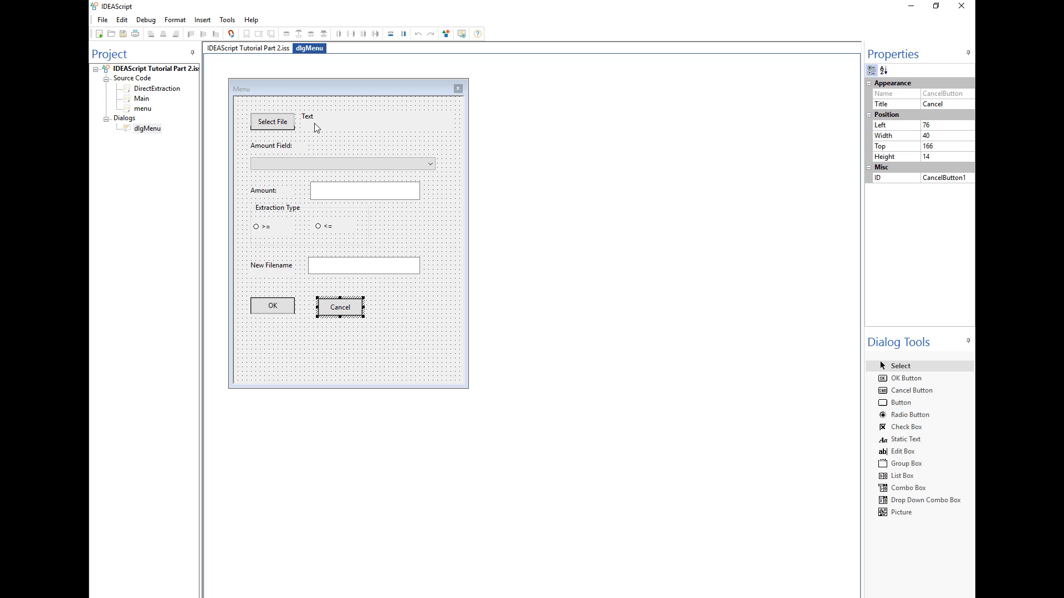
{"action": "mouse_move", "coordinate": [389, 123]}
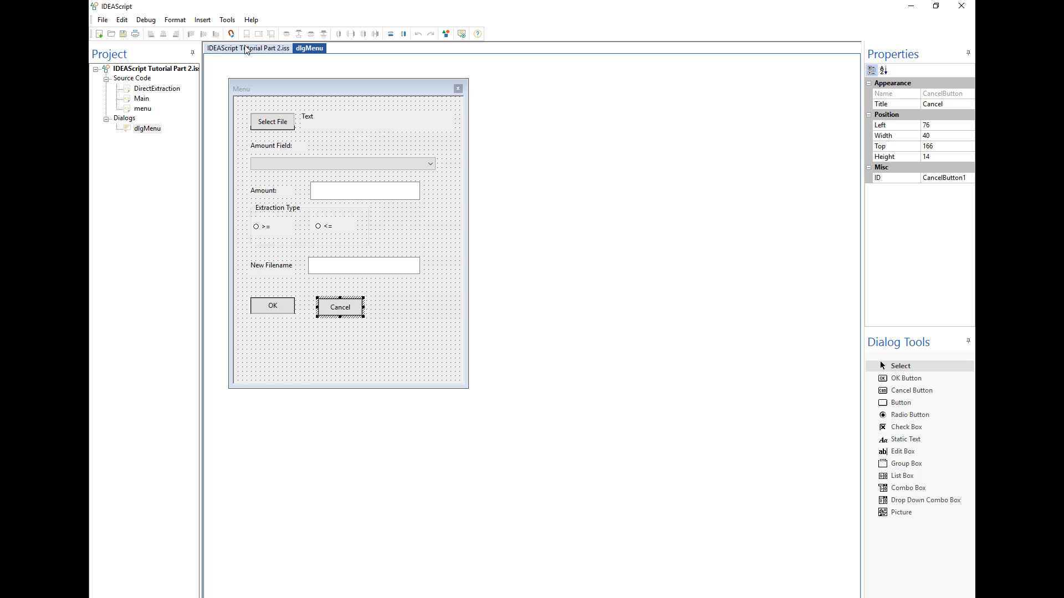
{"action": "left_click", "coordinate": [241, 48]}
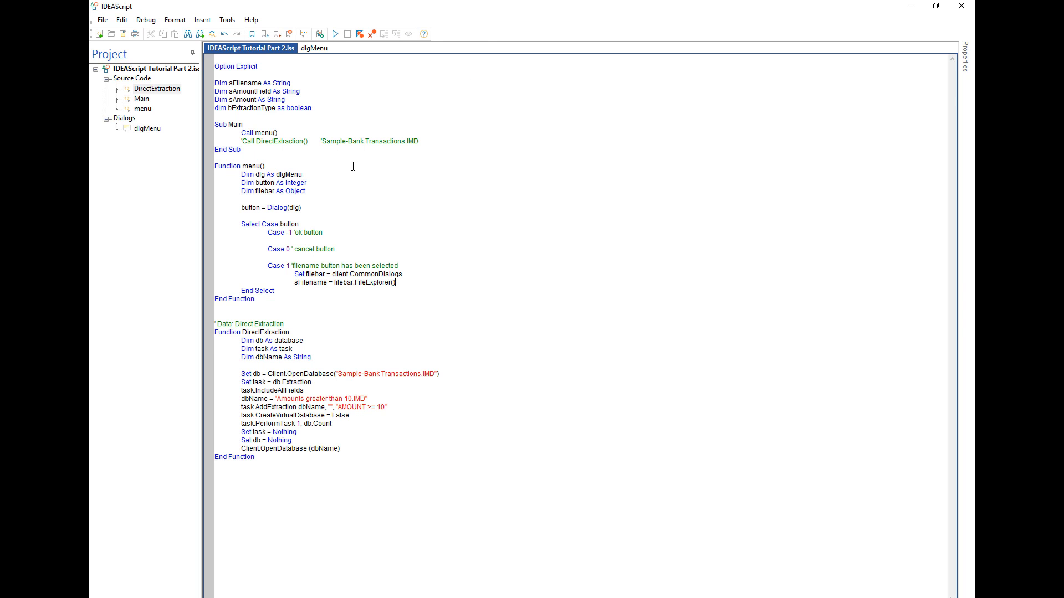